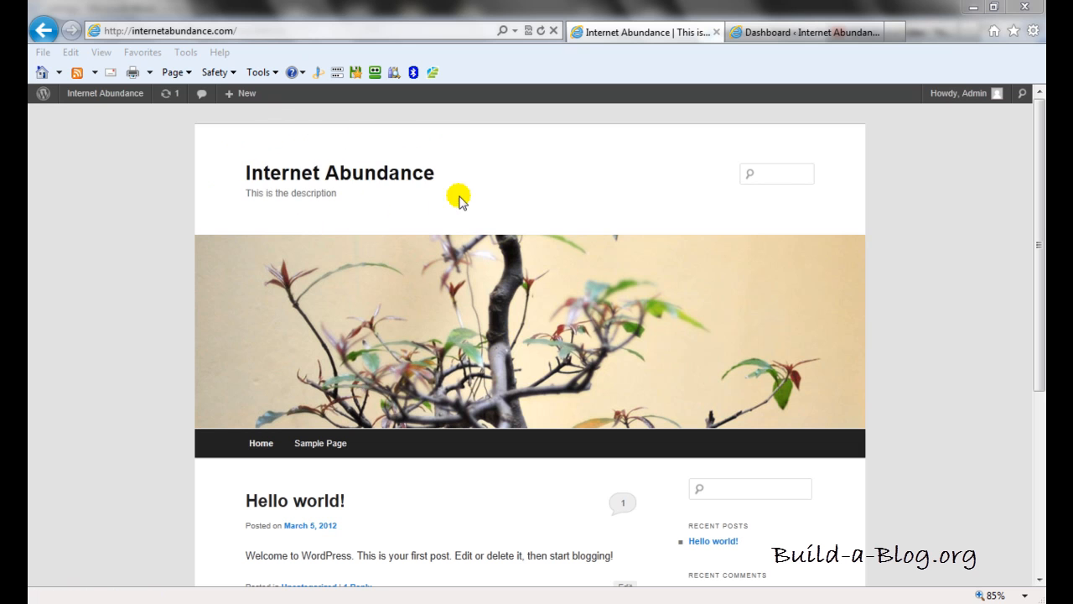
pyautogui.moveTo(342, 171)
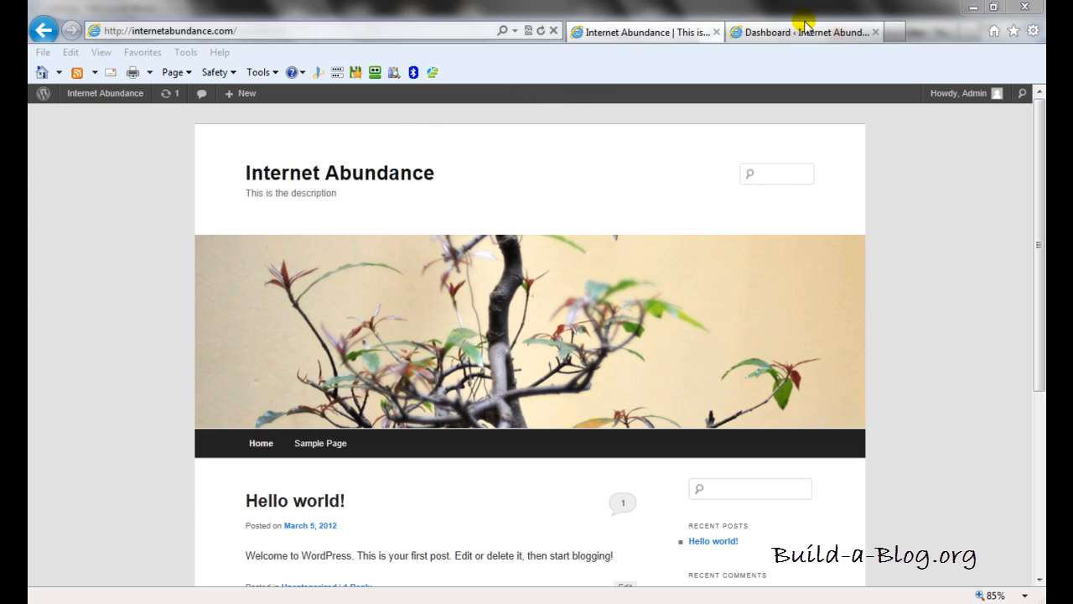
# - Switch to the Internet Abundance admin Dashboard and hover the Plugins menu
pyautogui.click(802, 32)
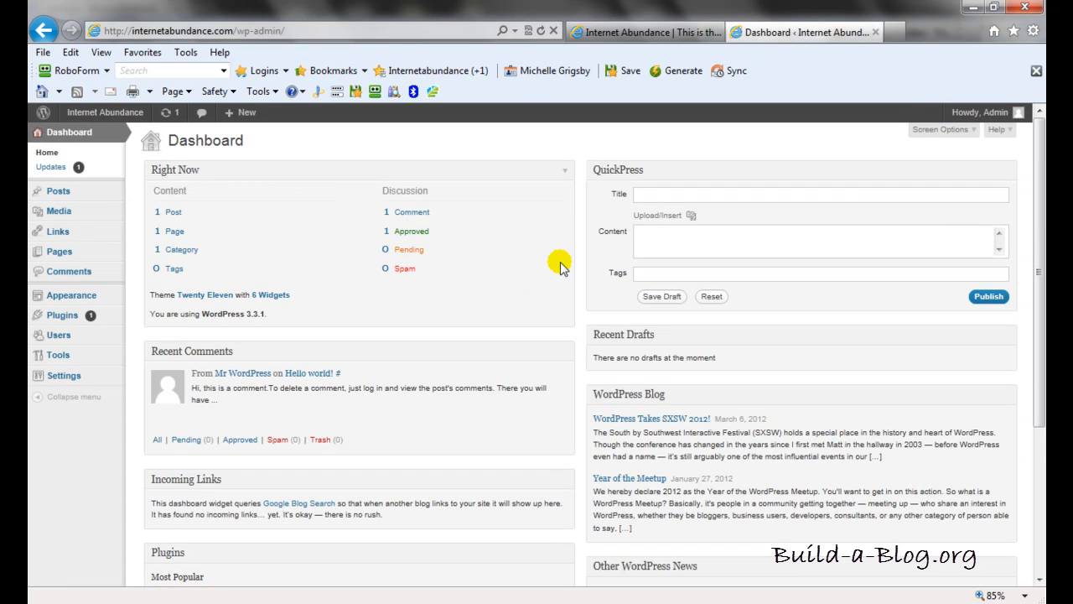
pyautogui.moveTo(493, 104)
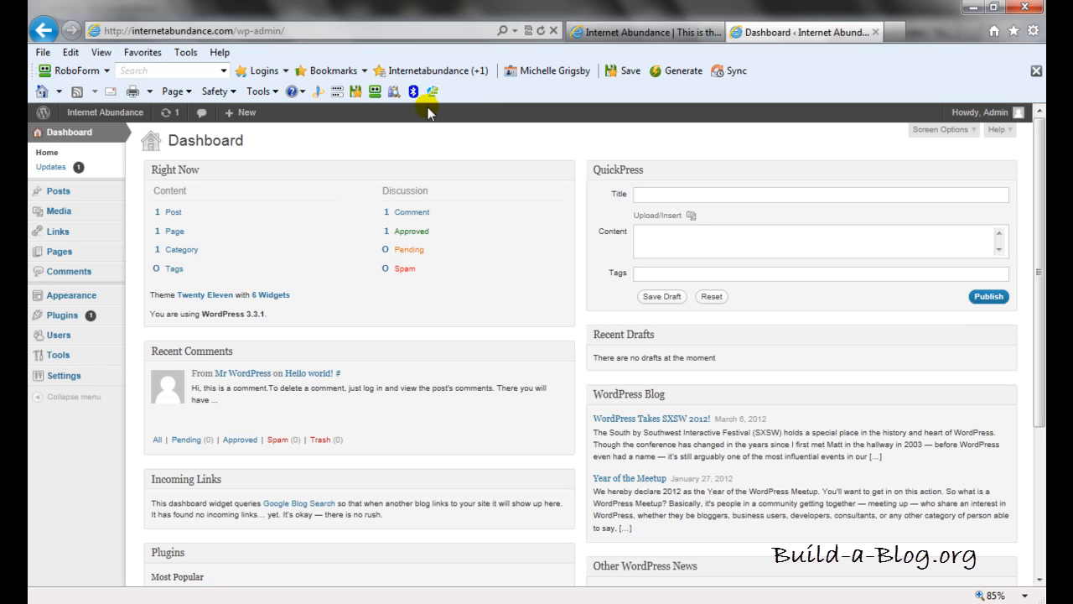
pyautogui.moveTo(57, 191)
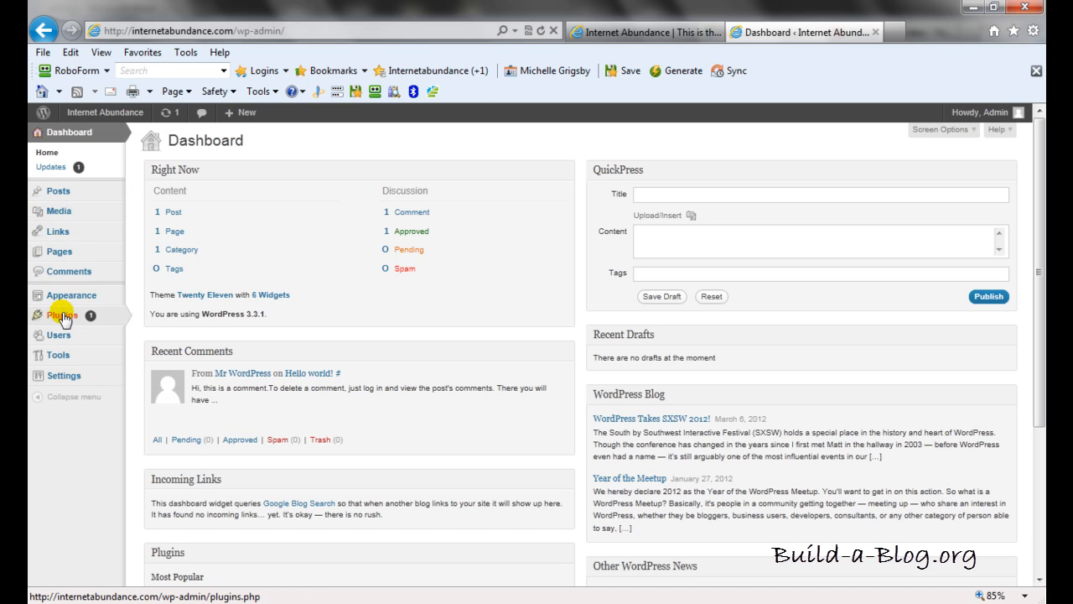
pyautogui.click(55, 313)
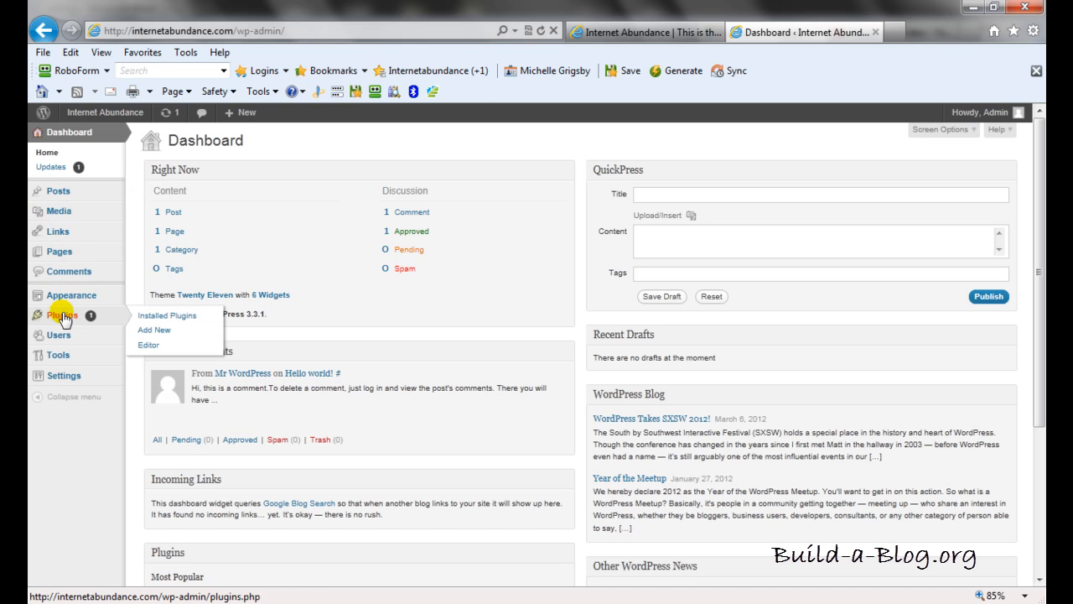
# - Show the Installed Plugins list with Akismet and Hello Dolly
pyautogui.click(168, 315)
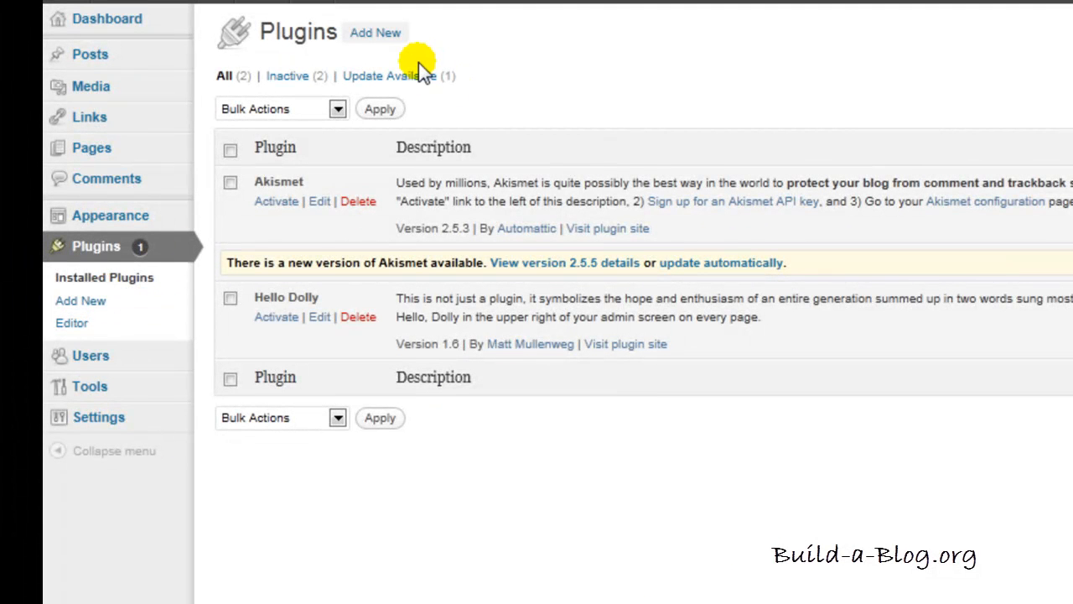
pyautogui.moveTo(251, 159)
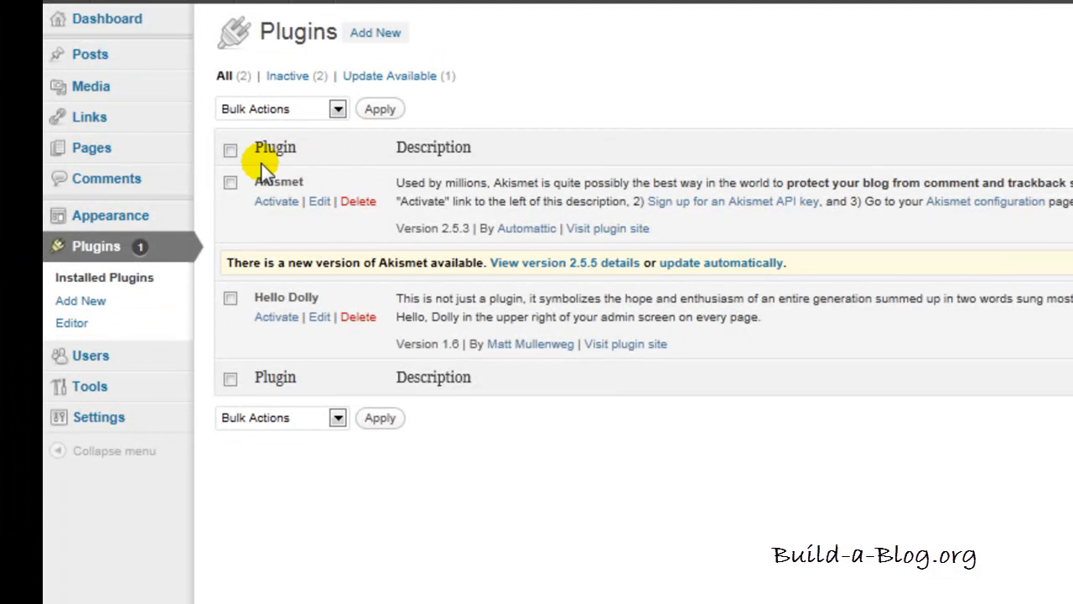
pyautogui.moveTo(283, 296)
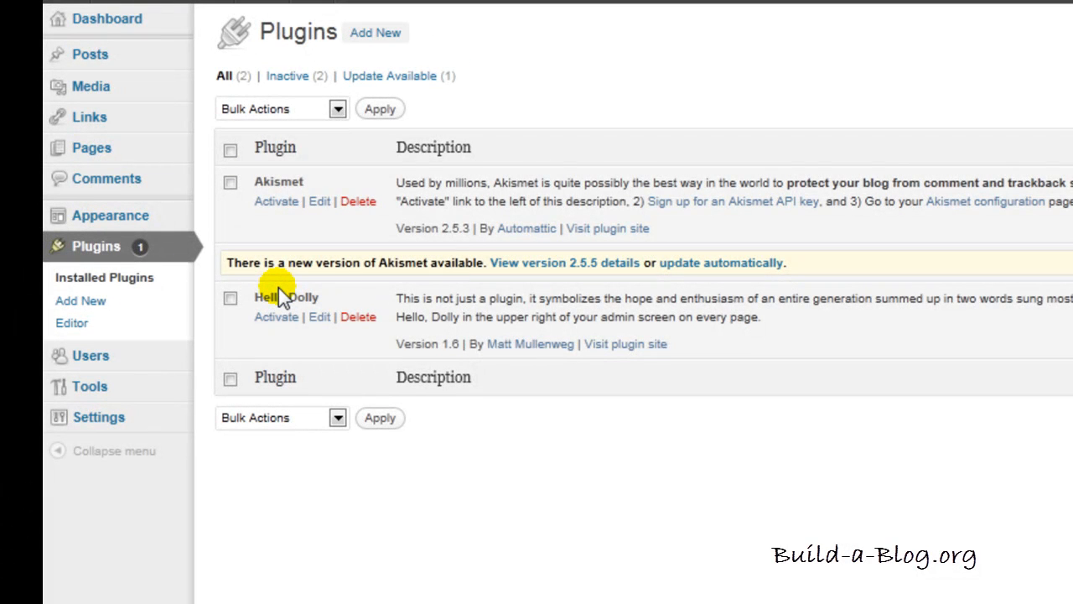
pyautogui.moveTo(289, 301)
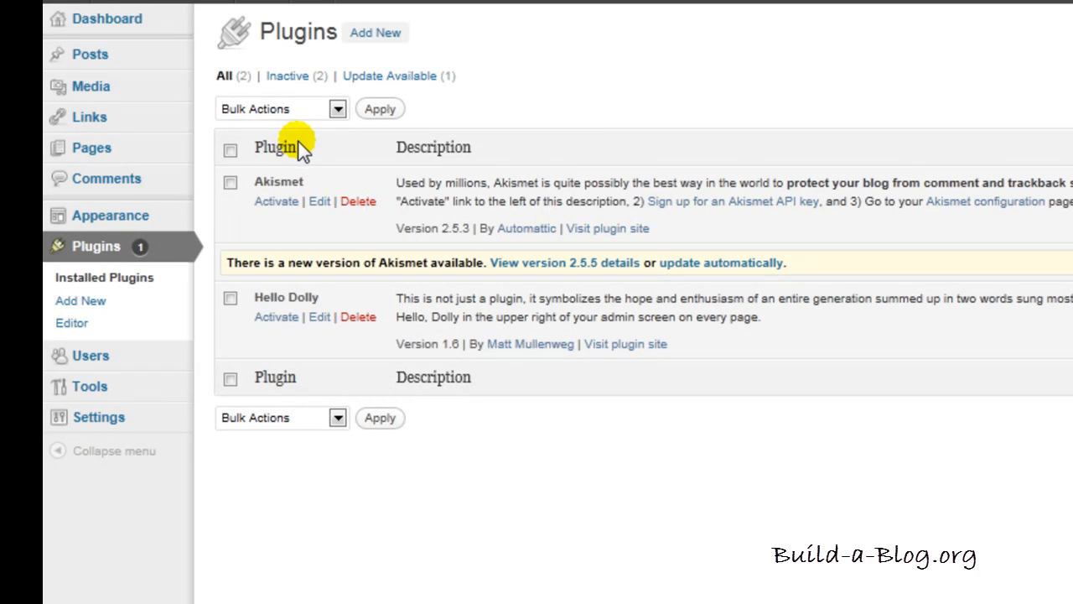
pyautogui.moveTo(268, 198)
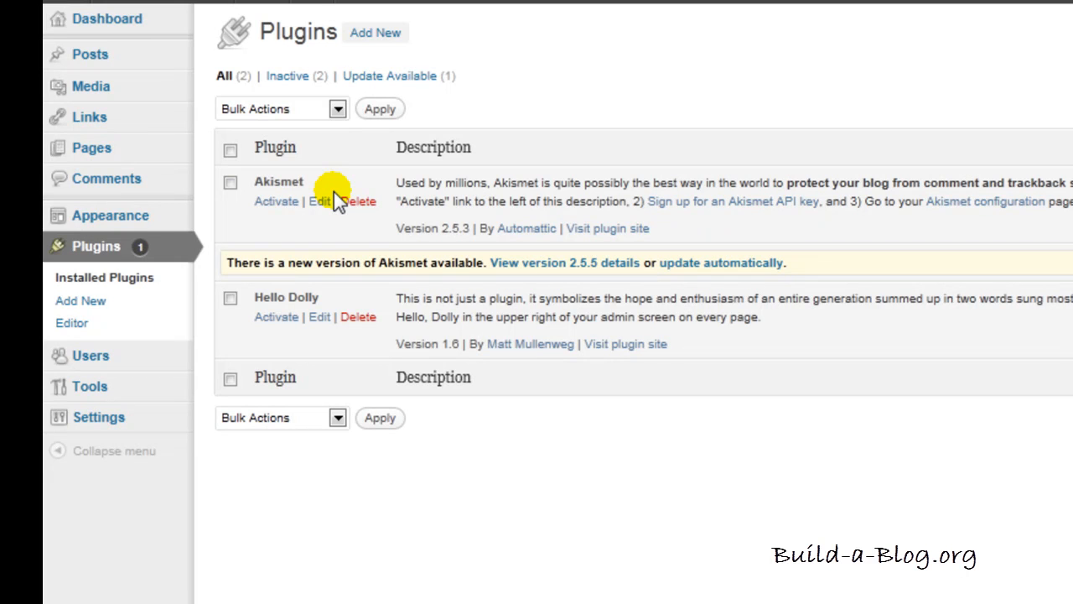
pyautogui.moveTo(315, 181)
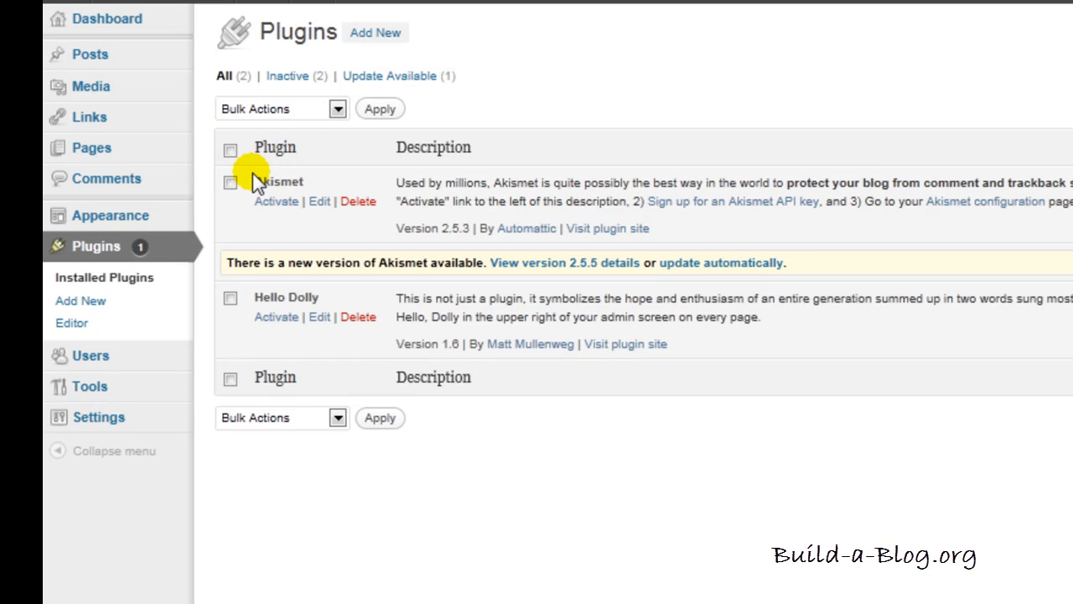
pyautogui.moveTo(293, 299)
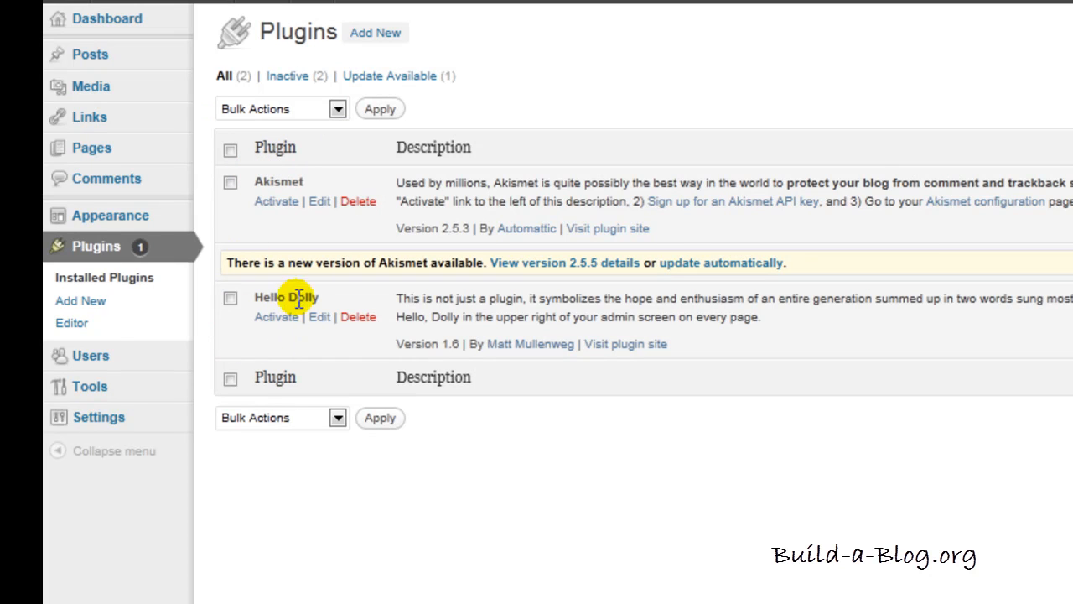
pyautogui.moveTo(255, 322)
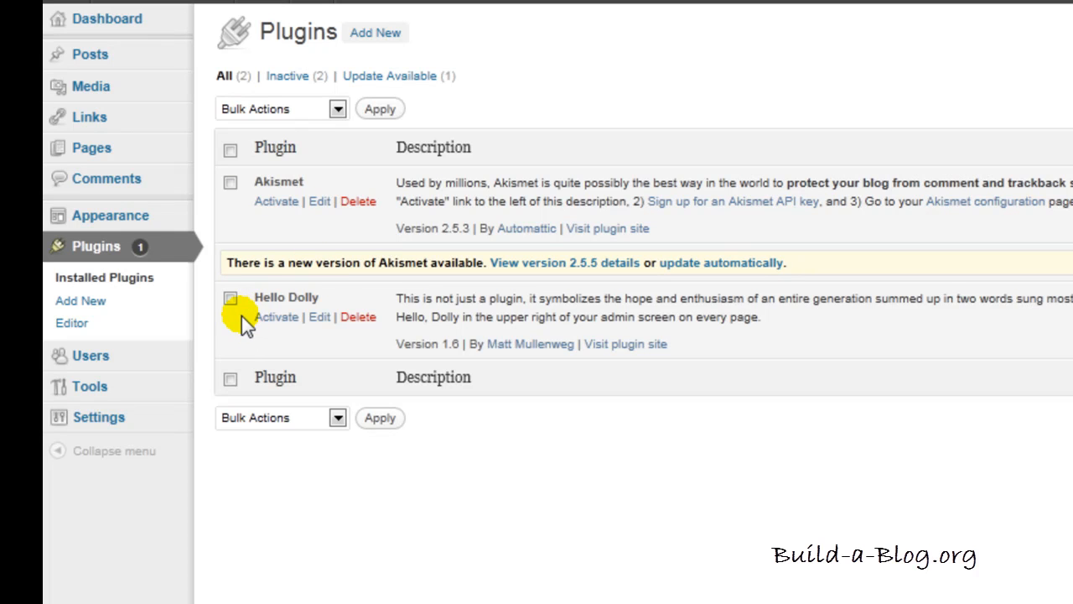
pyautogui.moveTo(359, 317)
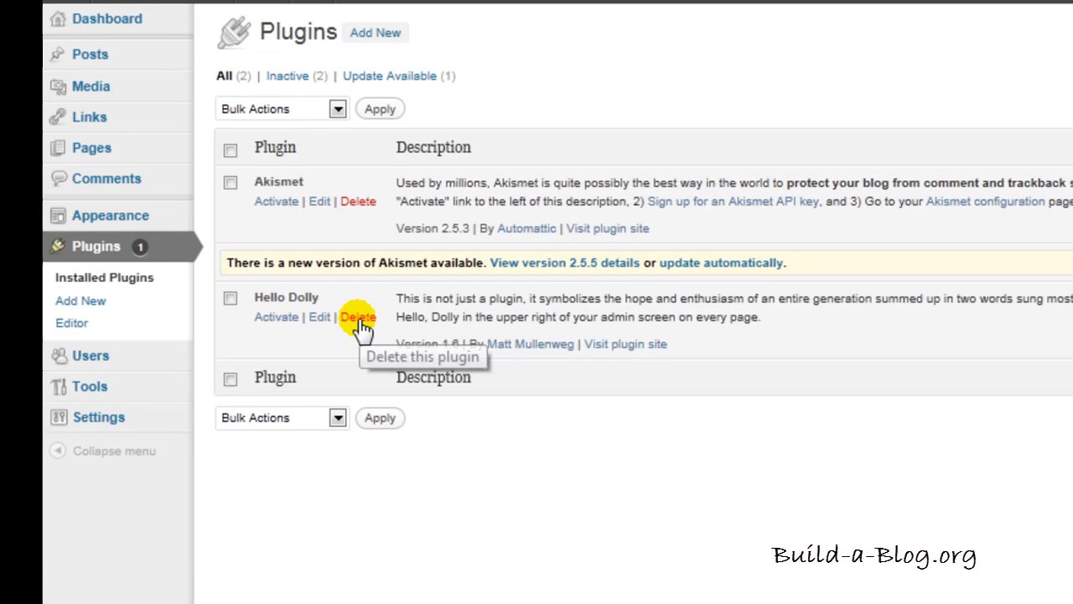
pyautogui.moveTo(293, 311)
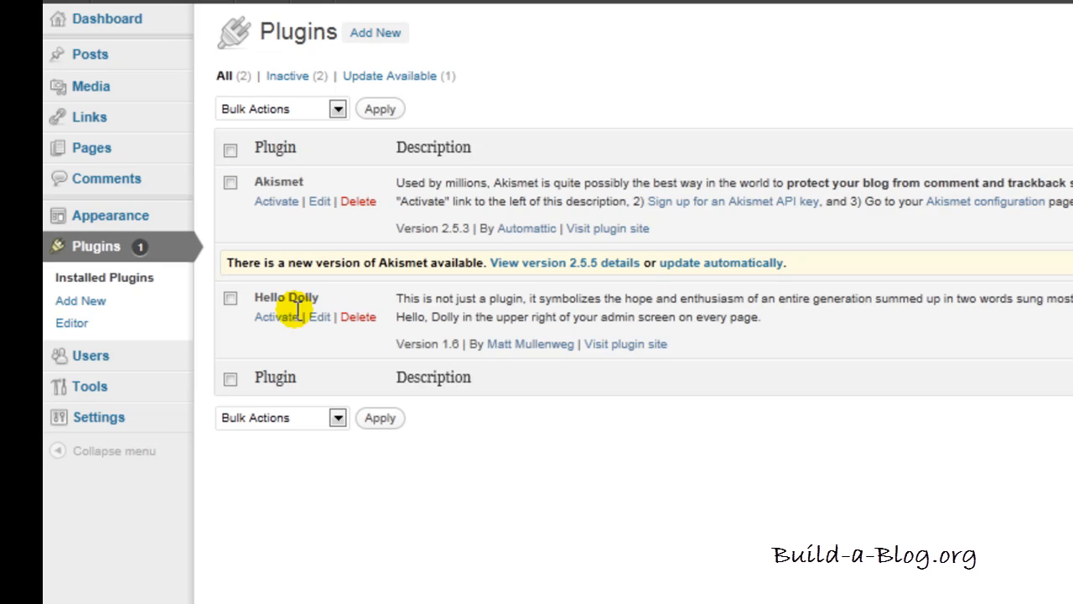
pyautogui.moveTo(359, 322)
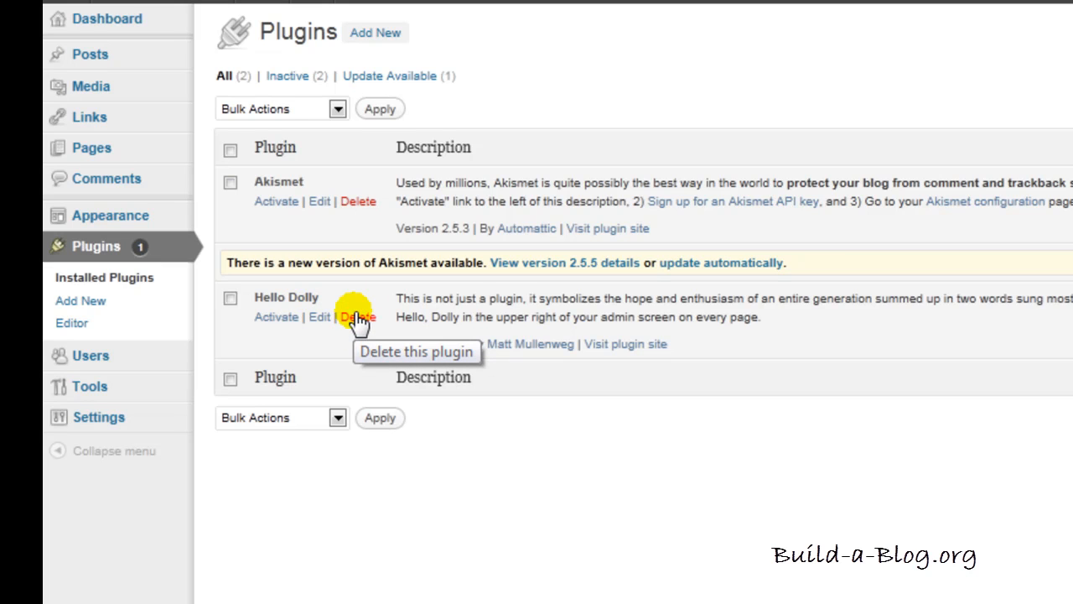
# - Delete Hello Dolly and confirm removing its files, leaving only Akismet
pyautogui.click(359, 315)
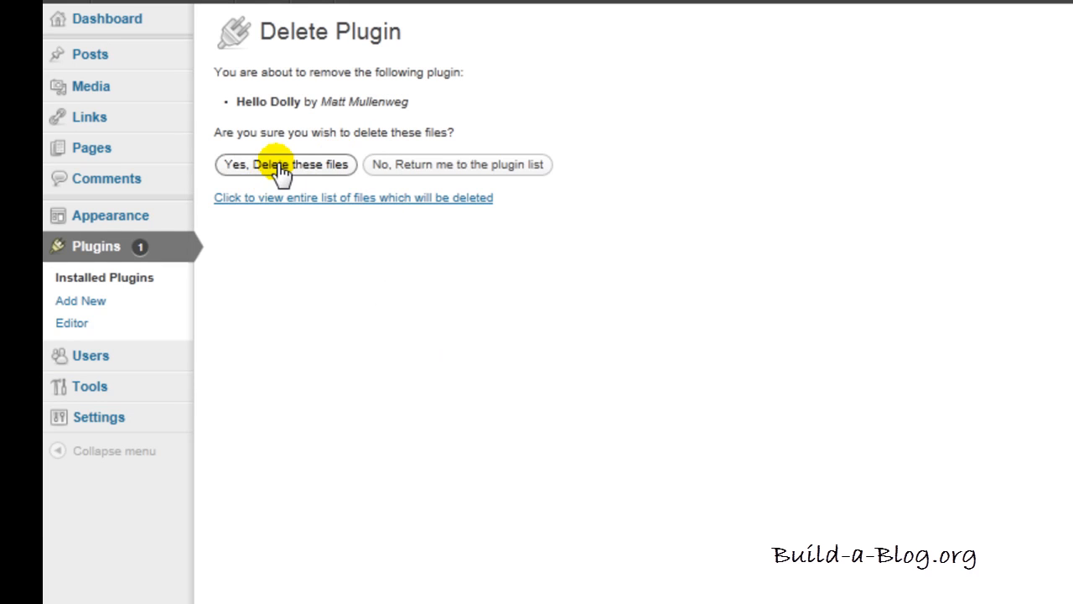
pyautogui.moveTo(298, 285)
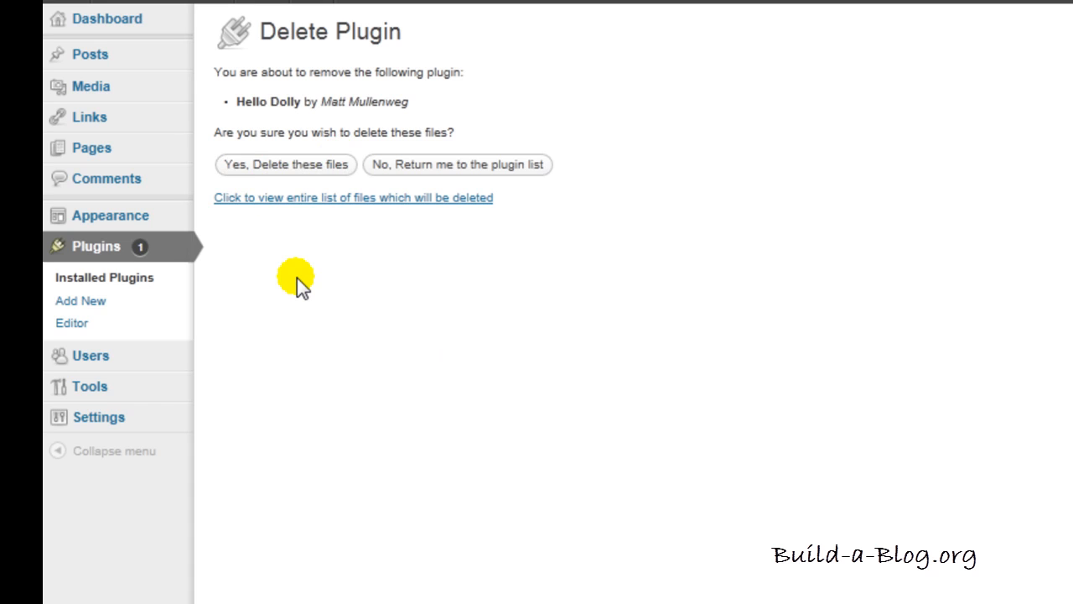
pyautogui.click(285, 165)
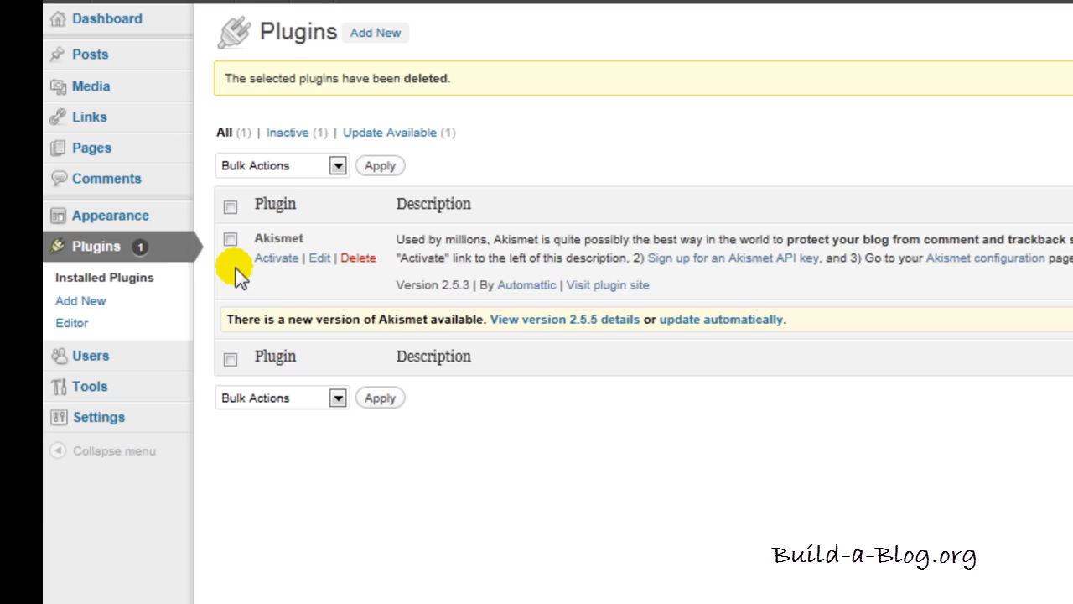
pyautogui.moveTo(99, 245)
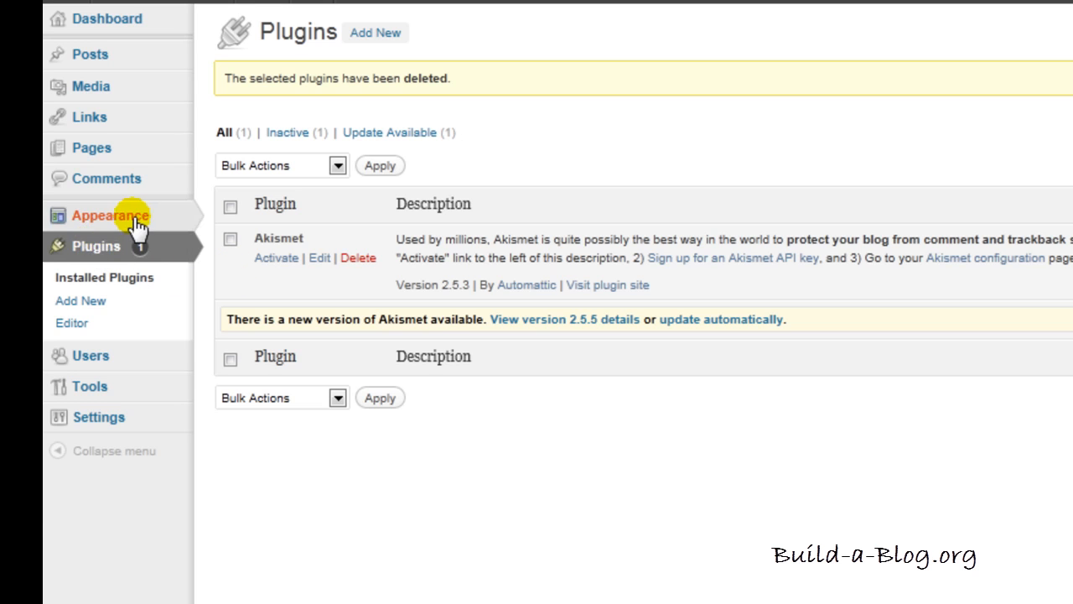
pyautogui.moveTo(81, 300)
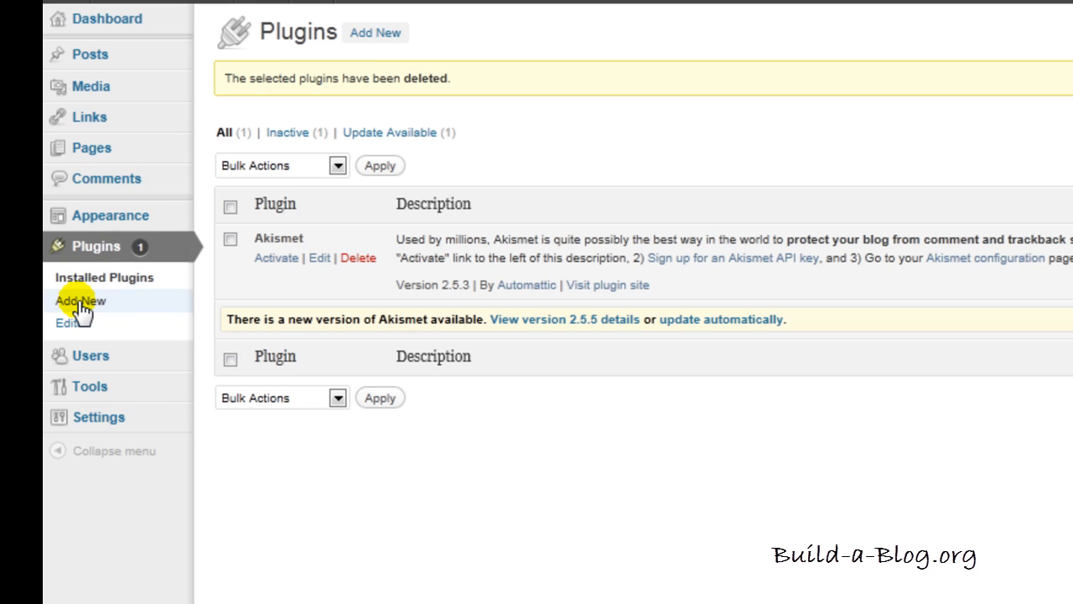
# - Go to Plugins > Add New to reach the Install Plugins page
pyautogui.click(80, 300)
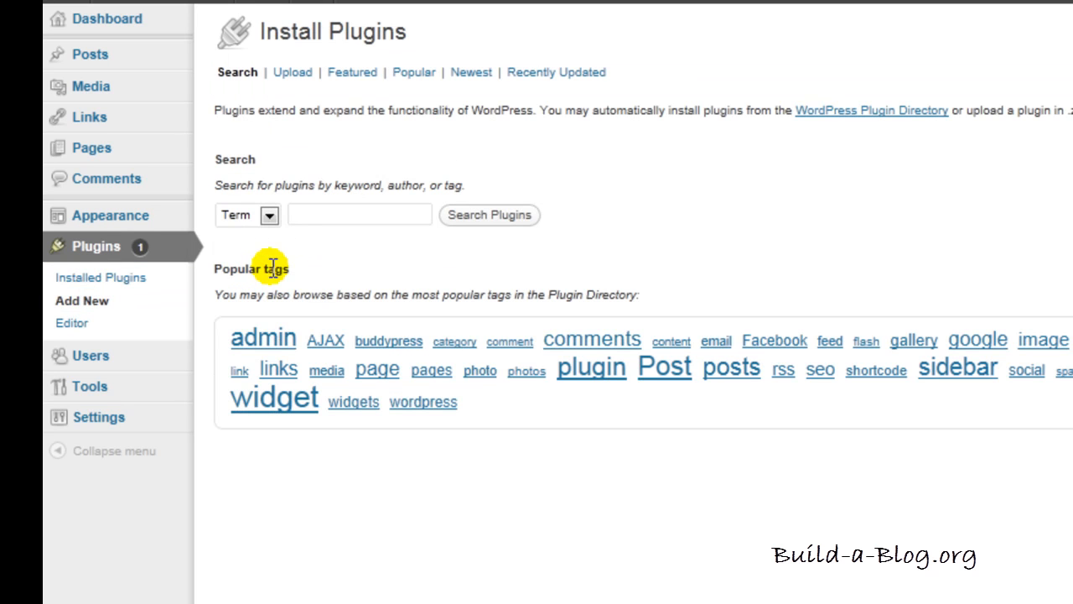
pyautogui.moveTo(300, 215)
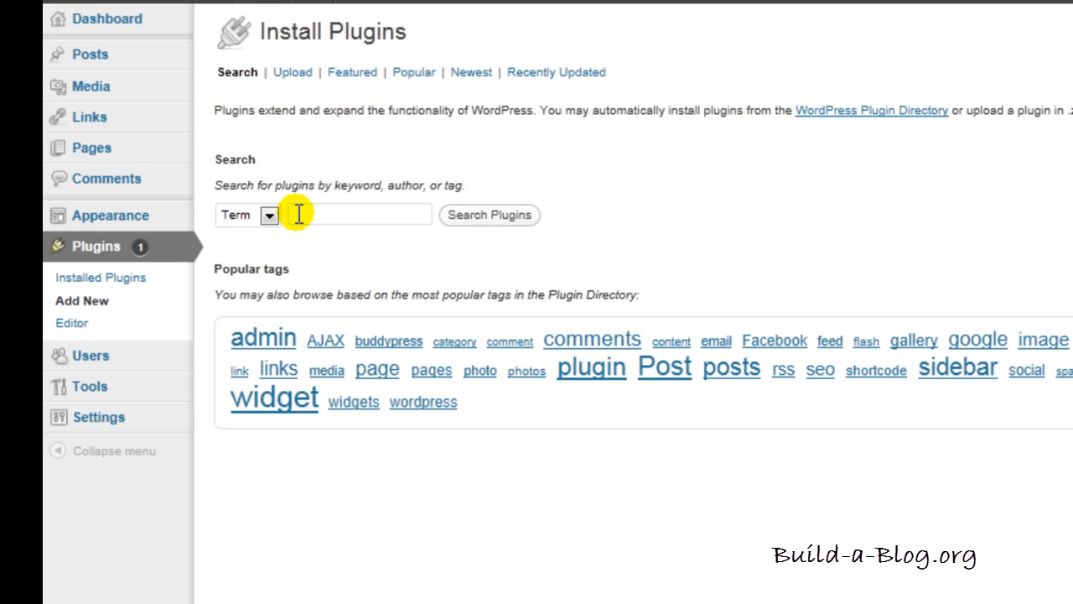
pyautogui.moveTo(312, 225)
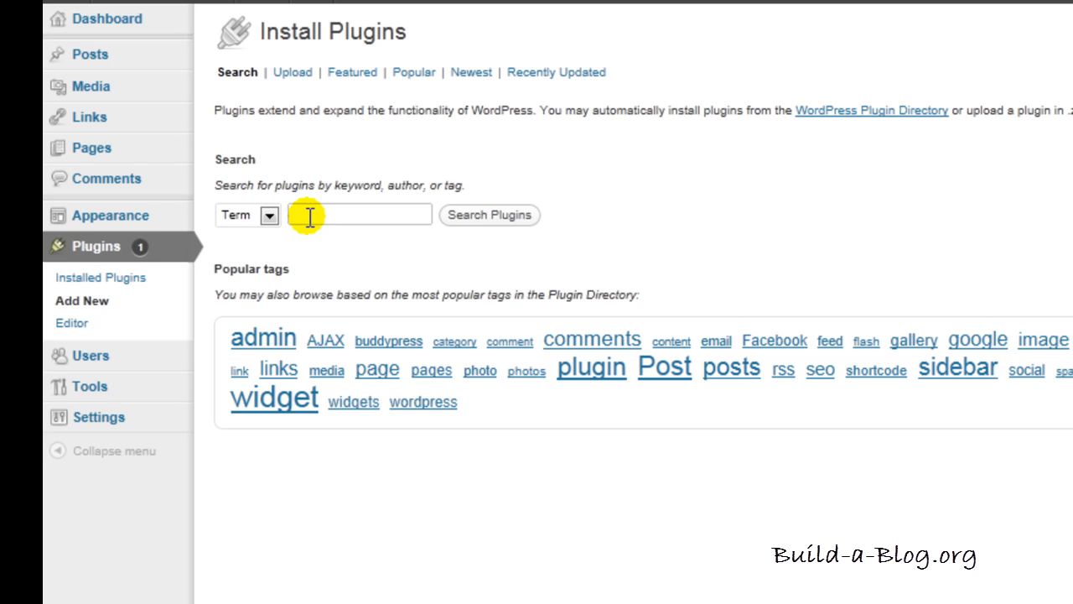
pyautogui.moveTo(319, 249)
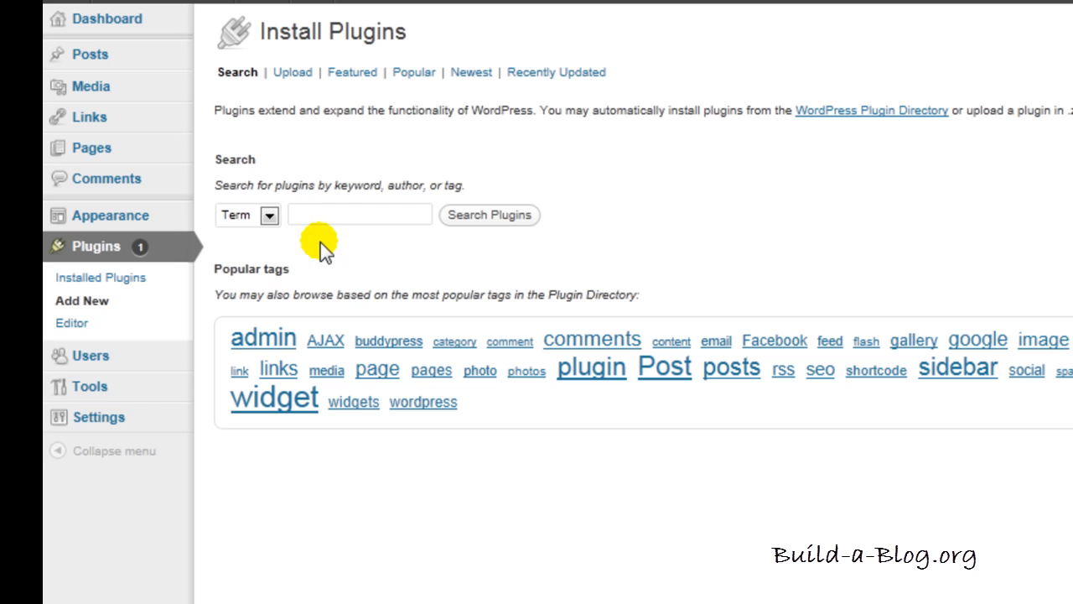
# - Enter 'subscribe to comments' in the plugin search field
pyautogui.write('subscribe to comments')
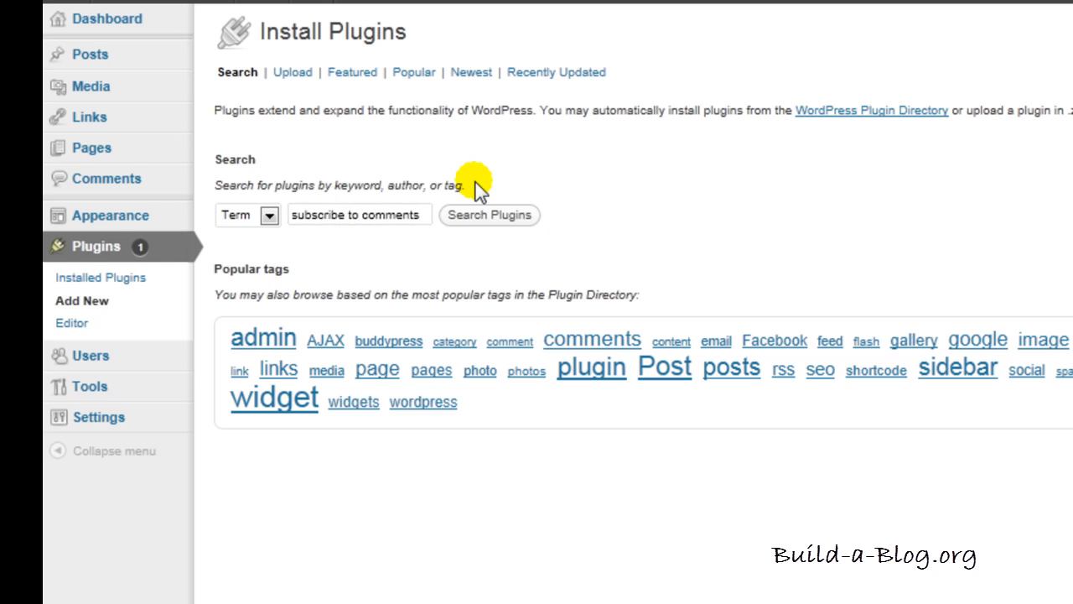
# - Run the search to list Subscribe to Comments and similar plugins
pyautogui.click(490, 214)
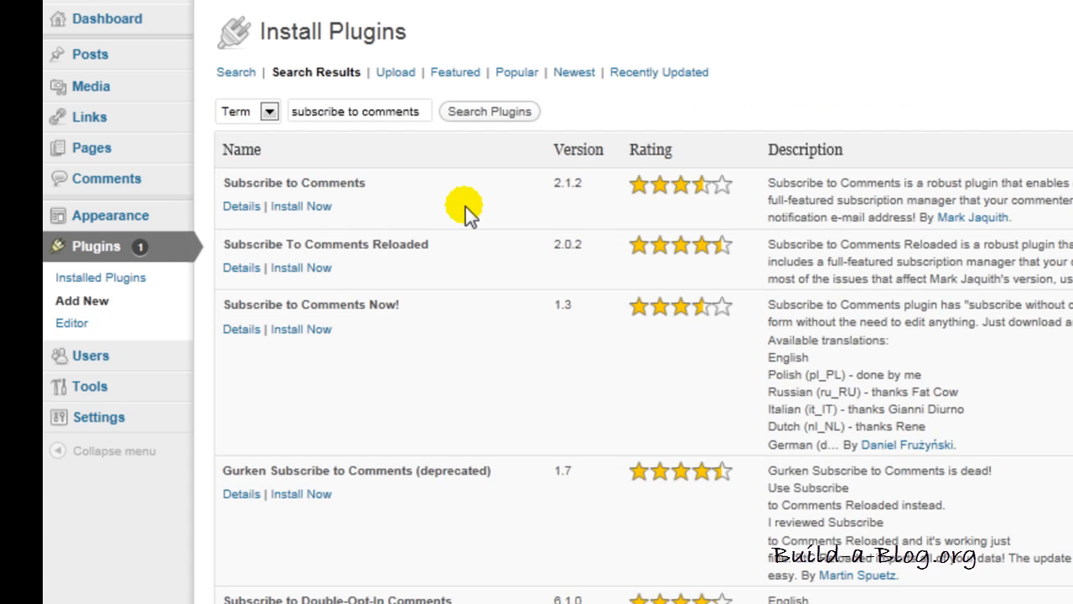
pyautogui.moveTo(435, 205)
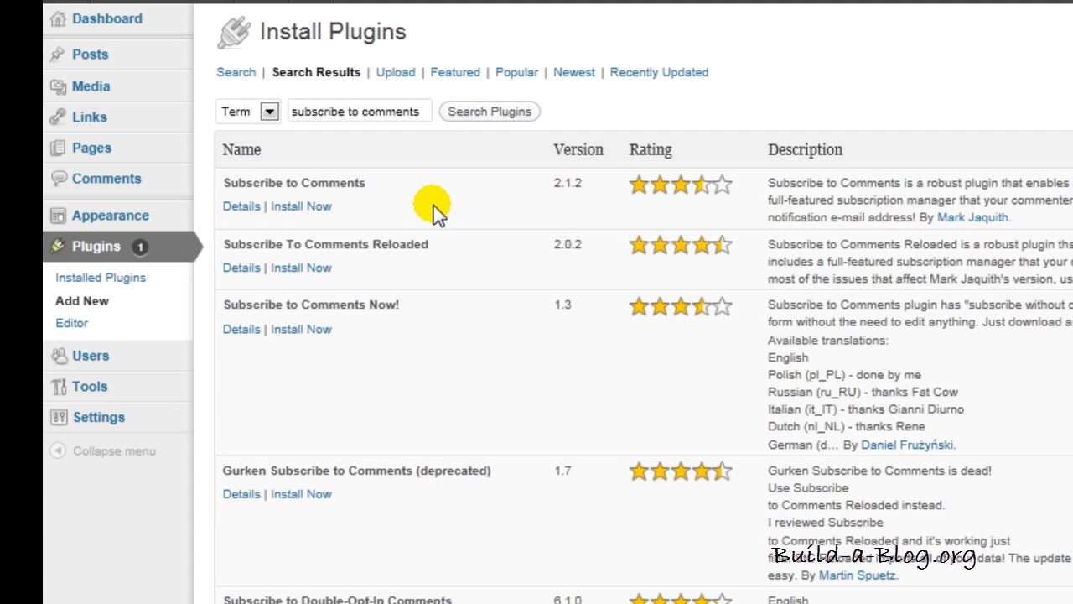
pyautogui.moveTo(388, 275)
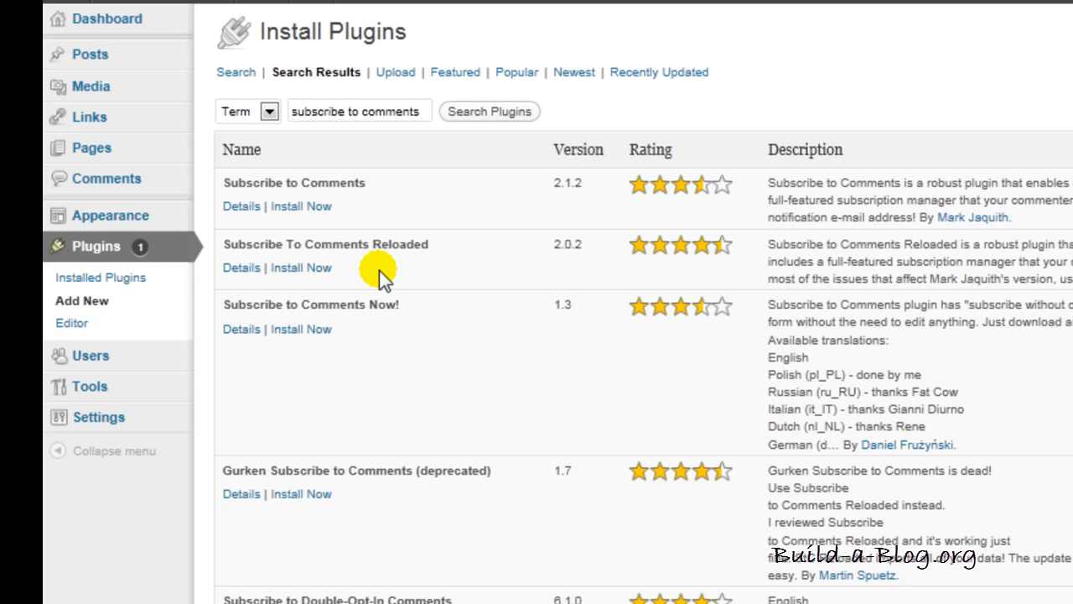
pyautogui.moveTo(406, 260)
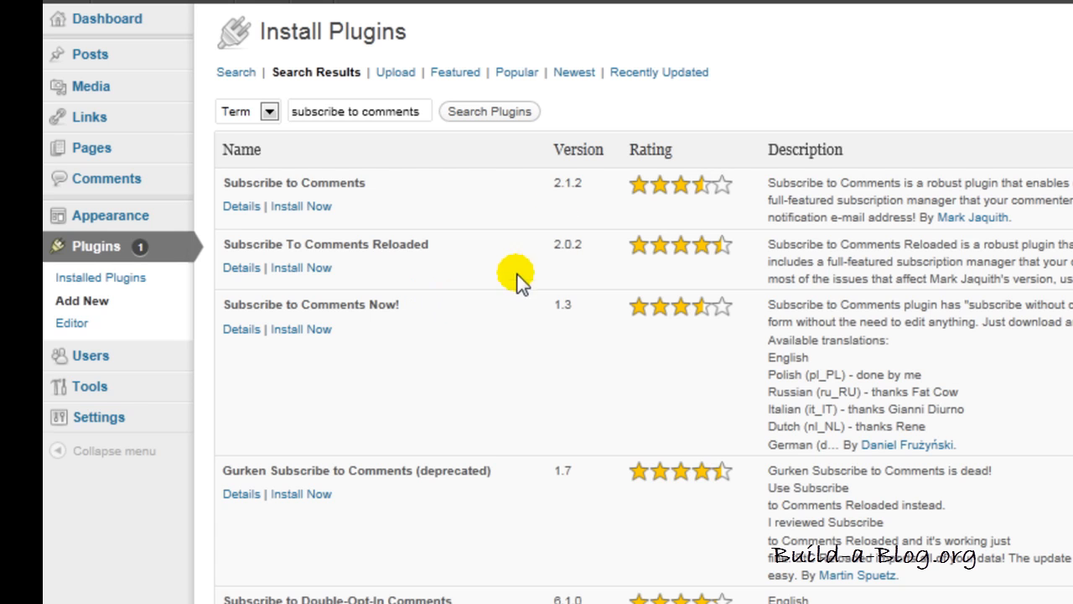
pyautogui.moveTo(241, 206)
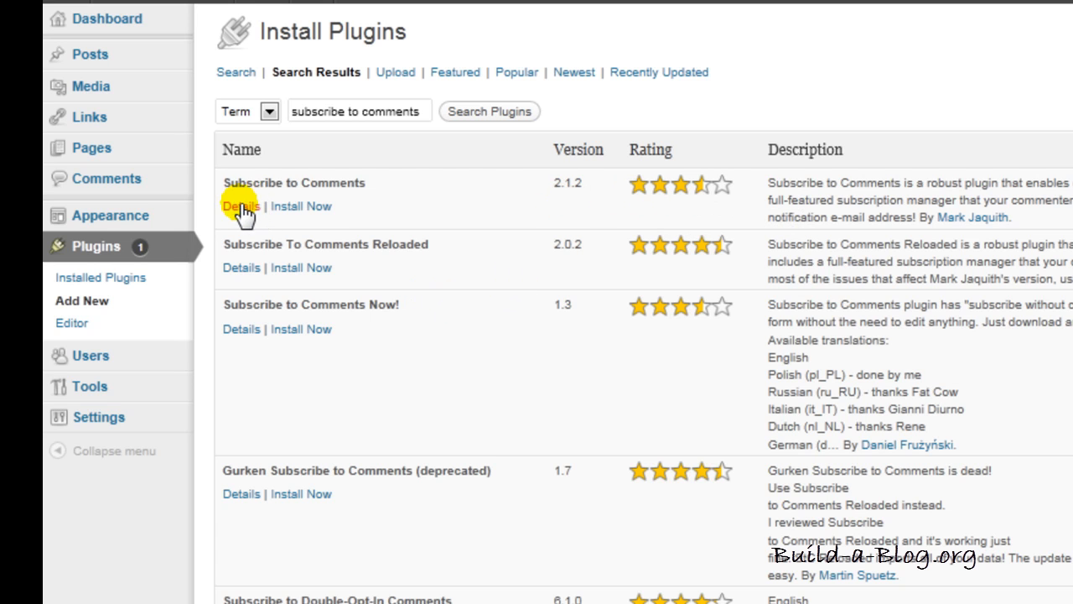
# - View Subscribe to Comments 2.1.2 details, reading its Installation and Faq notes before returning to Description
pyautogui.click(241, 207)
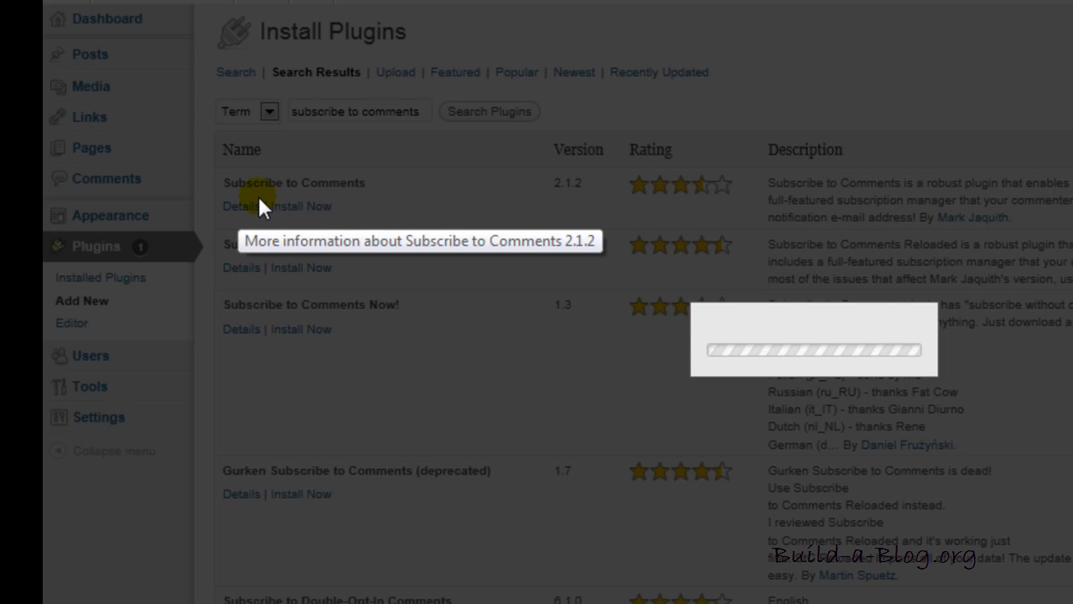
pyautogui.click(241, 204)
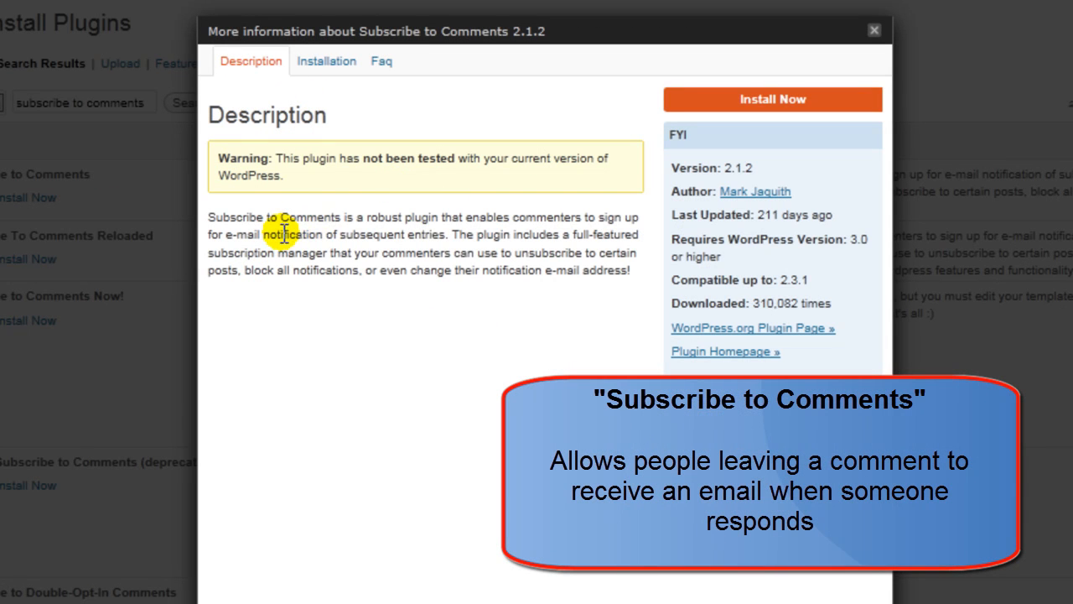
pyautogui.moveTo(329, 232)
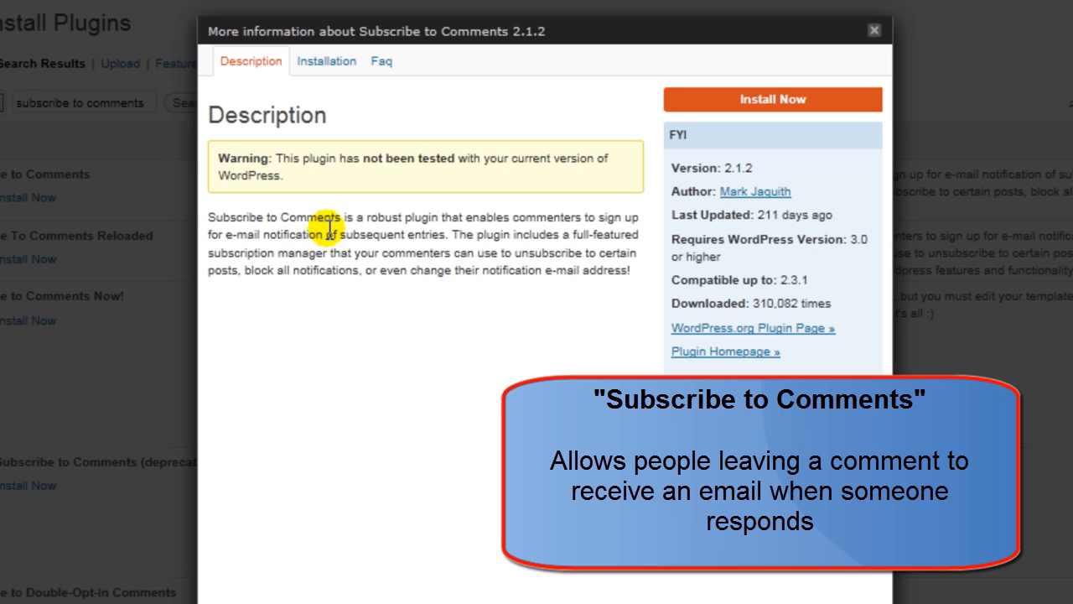
pyautogui.moveTo(450, 253)
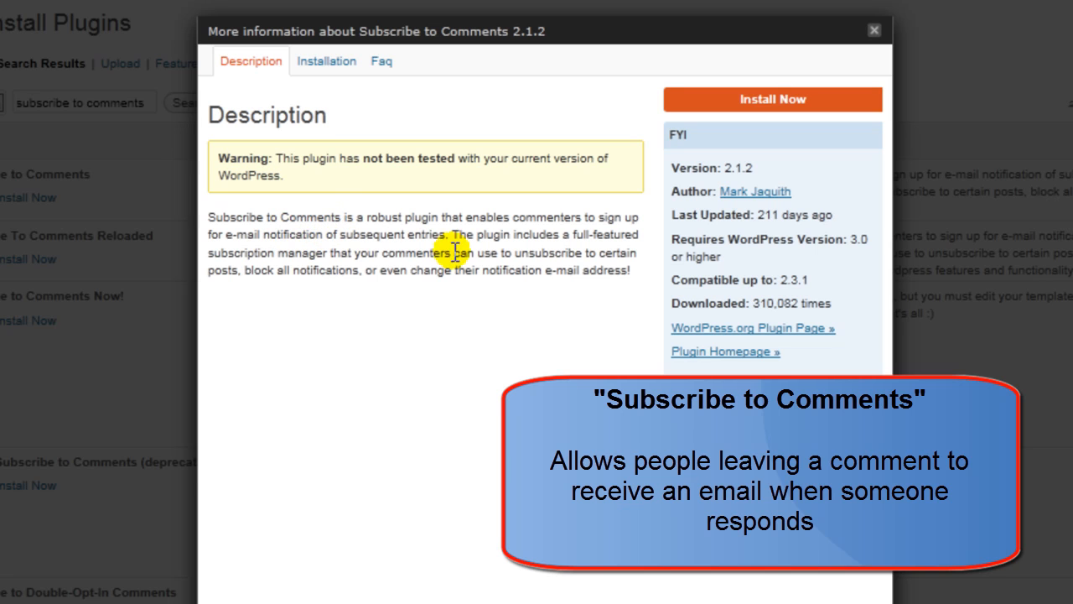
pyautogui.moveTo(353, 248)
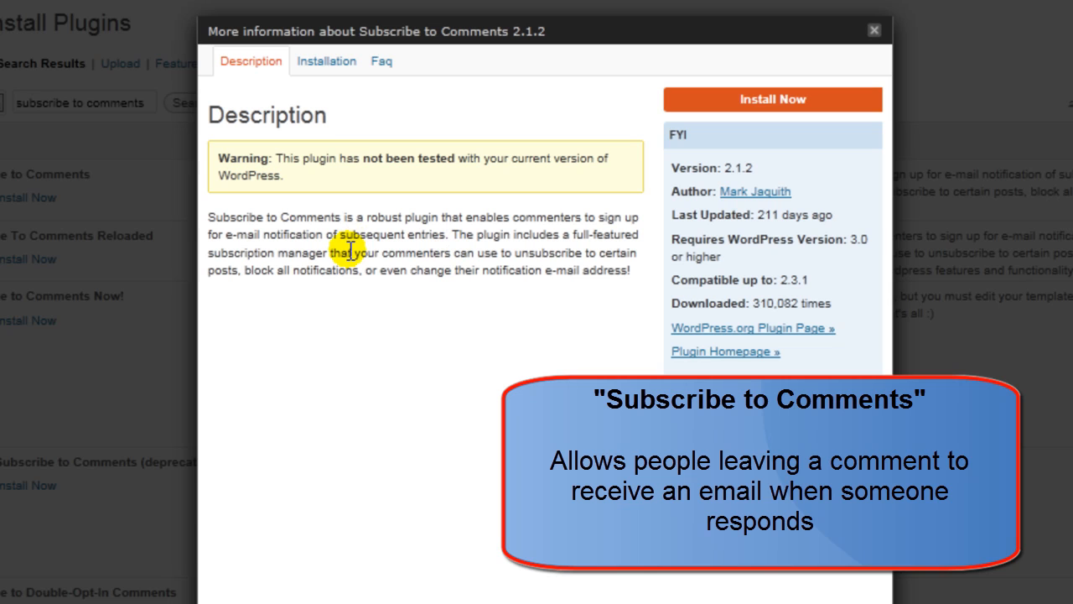
pyautogui.moveTo(355, 263)
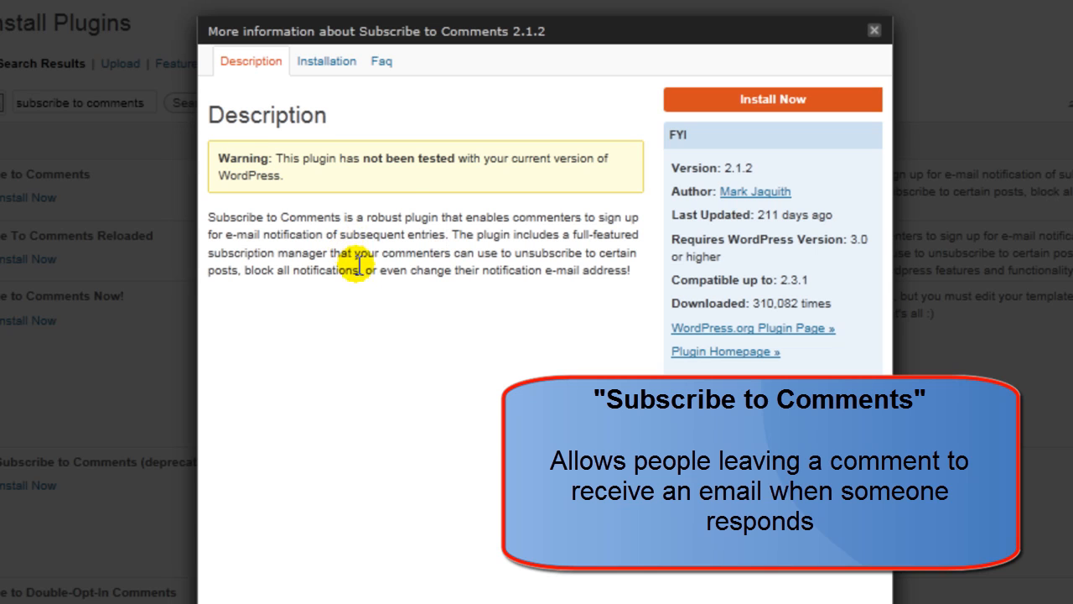
pyautogui.moveTo(364, 214)
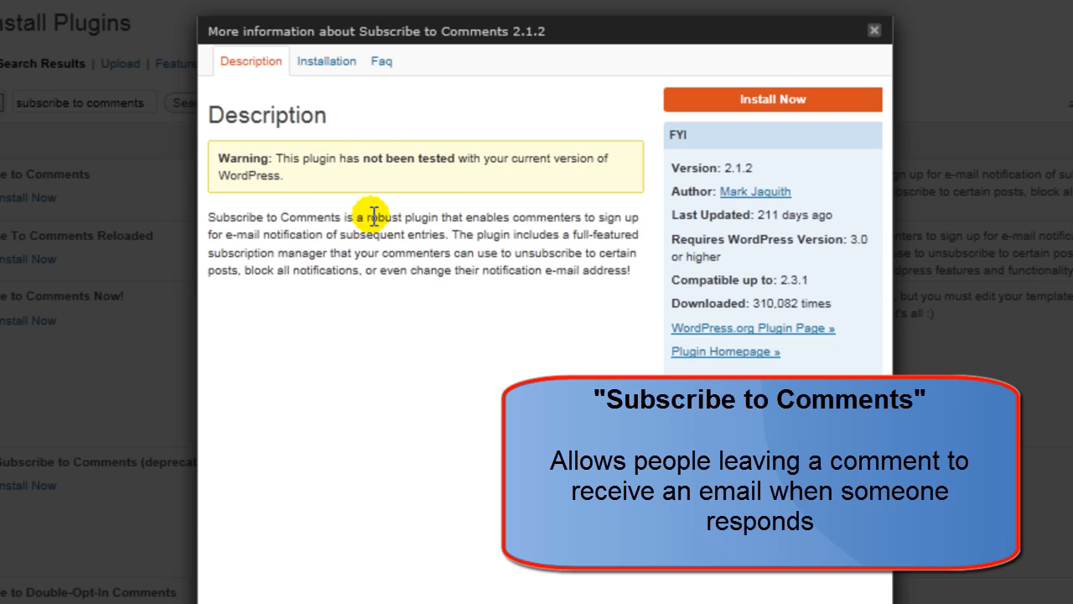
pyautogui.moveTo(250, 60)
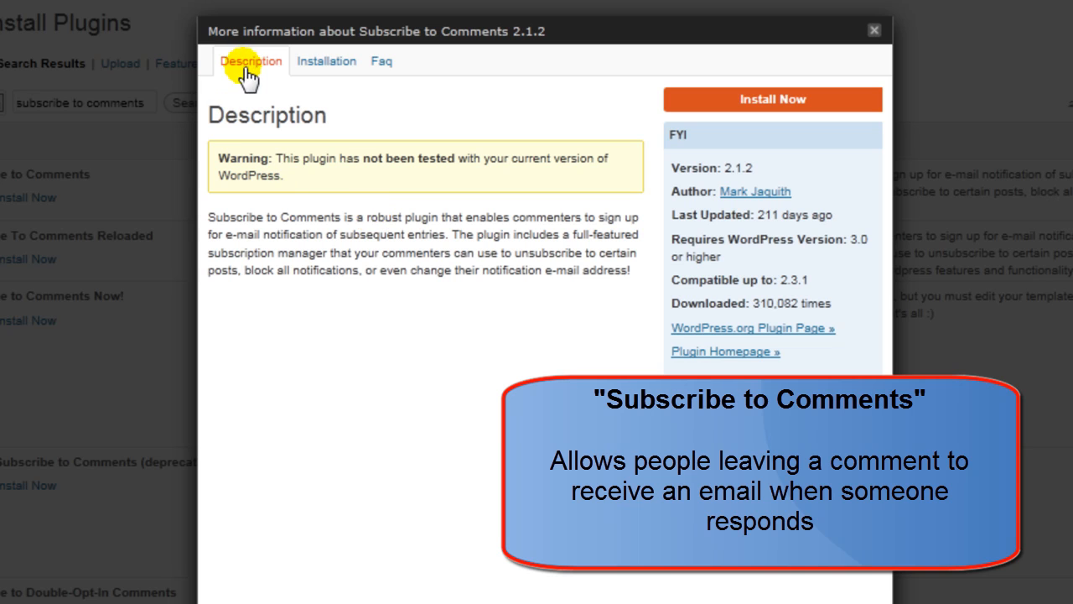
pyautogui.click(325, 60)
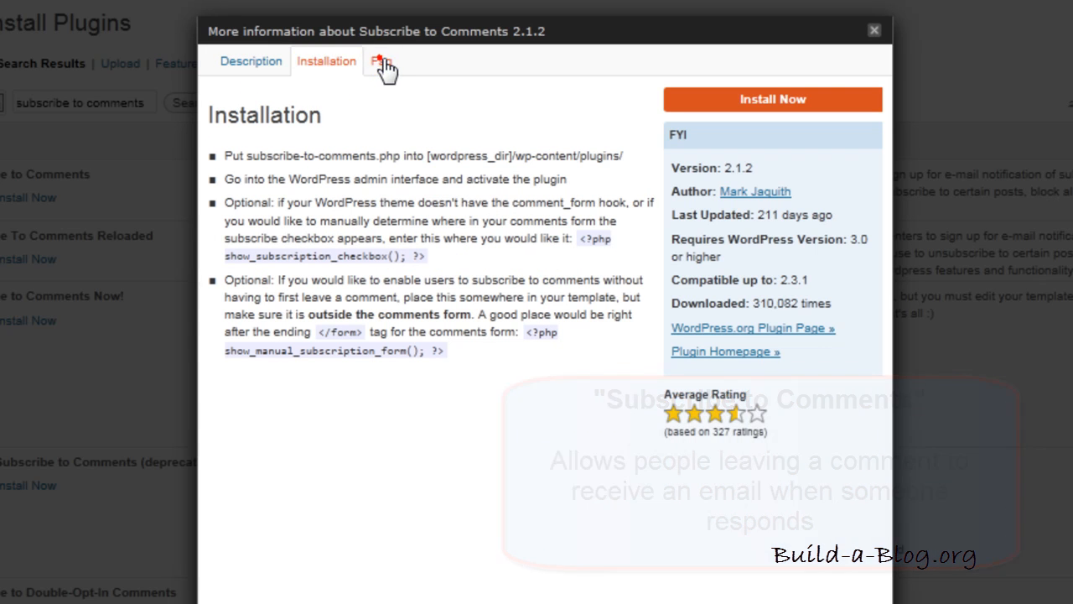
pyautogui.click(379, 61)
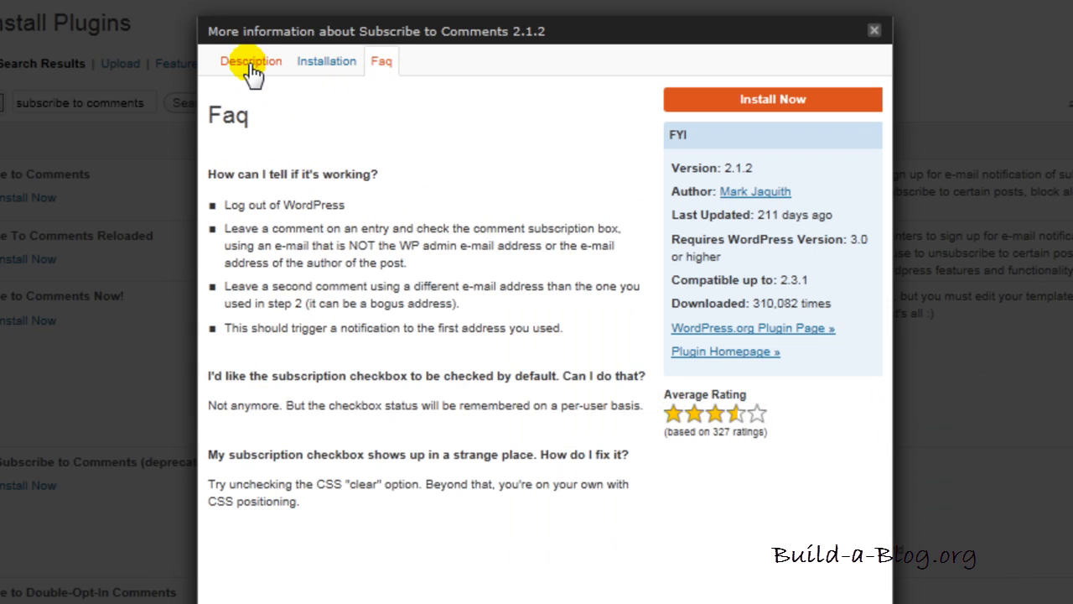
pyautogui.click(251, 60)
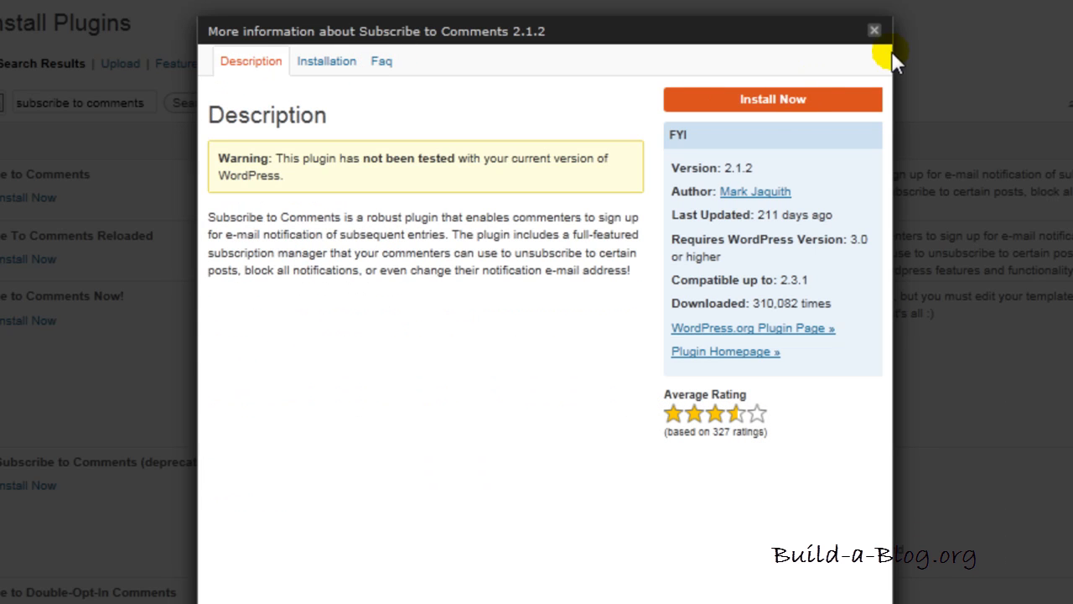
# - Install Subscribe to Comments 2.1.2, confirm, and activate it alongside Akismet
pyautogui.click(872, 27)
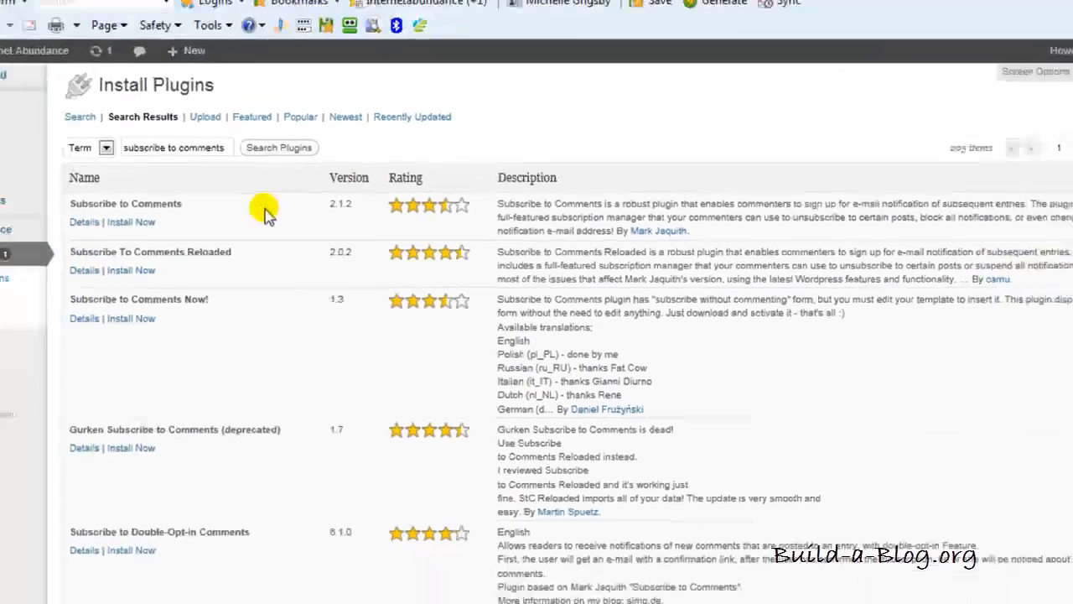
pyautogui.click(130, 222)
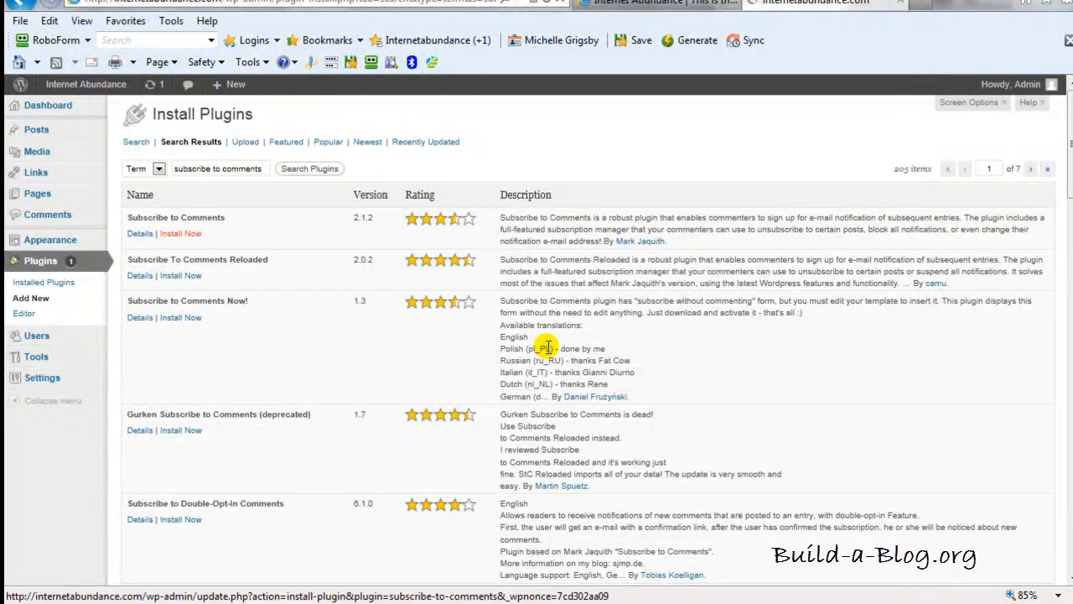
pyautogui.click(181, 233)
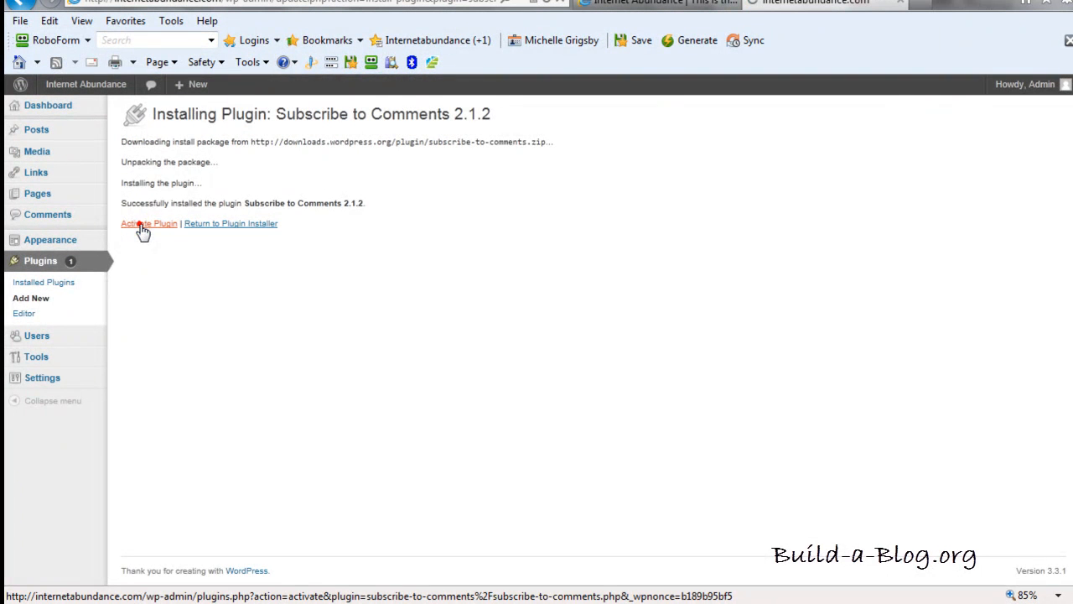
pyautogui.moveTo(155, 231)
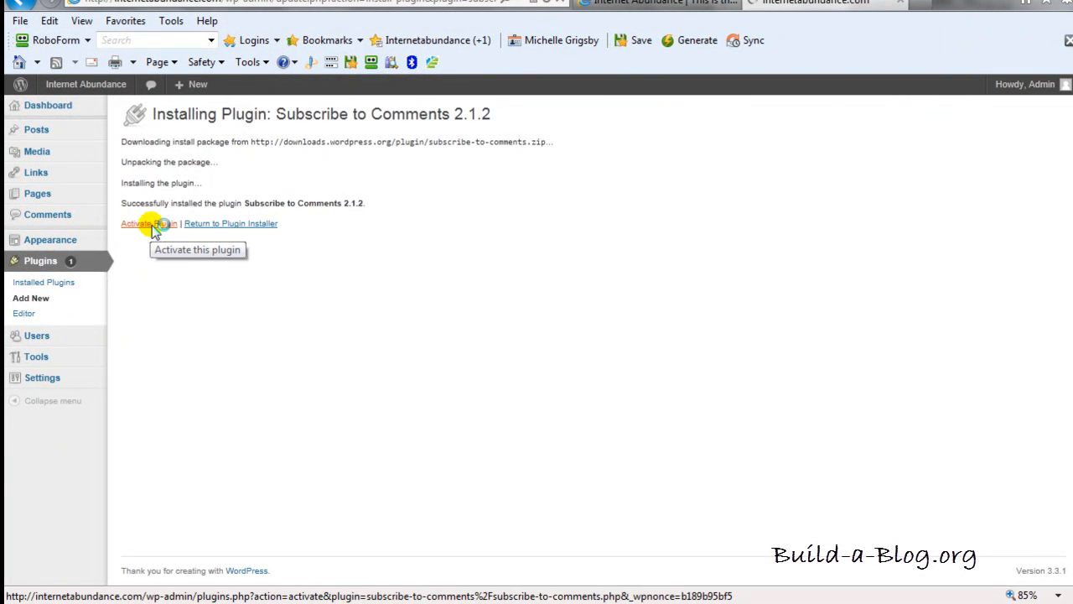
pyautogui.click(144, 223)
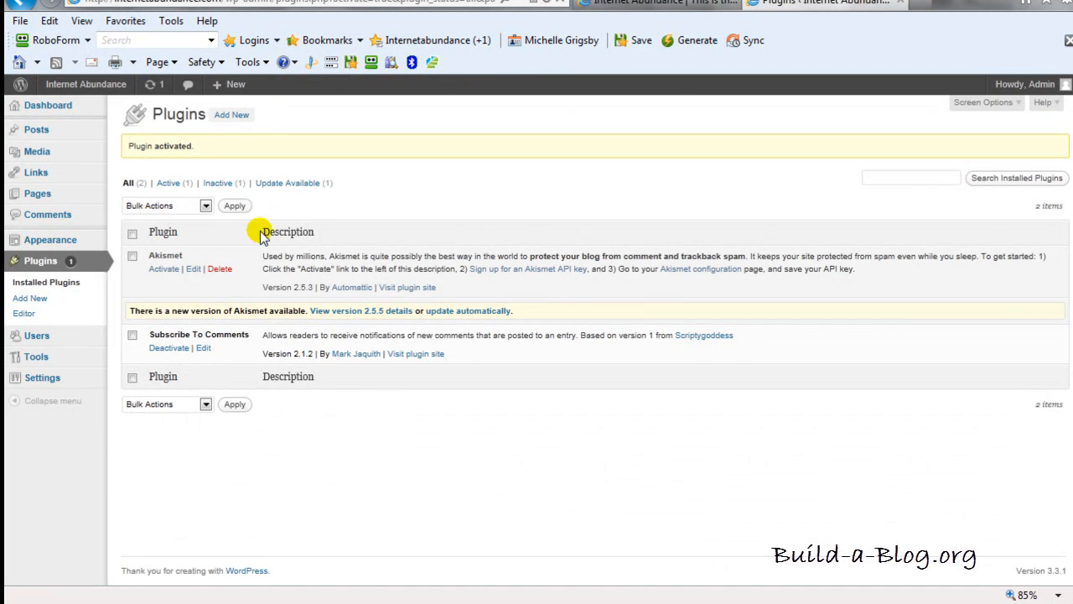
pyautogui.moveTo(176, 255)
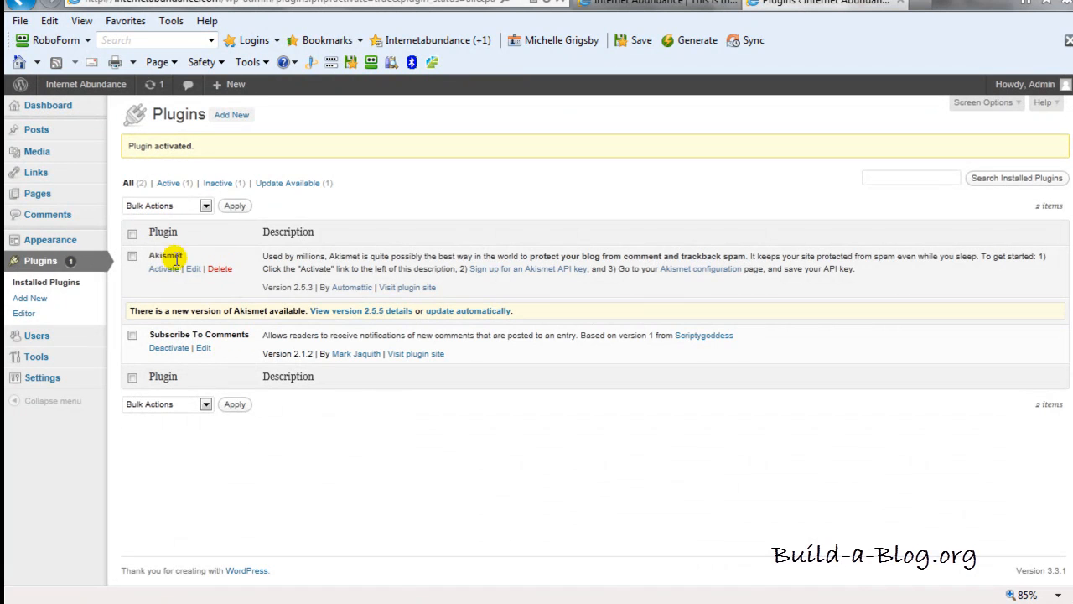
pyautogui.moveTo(339, 287)
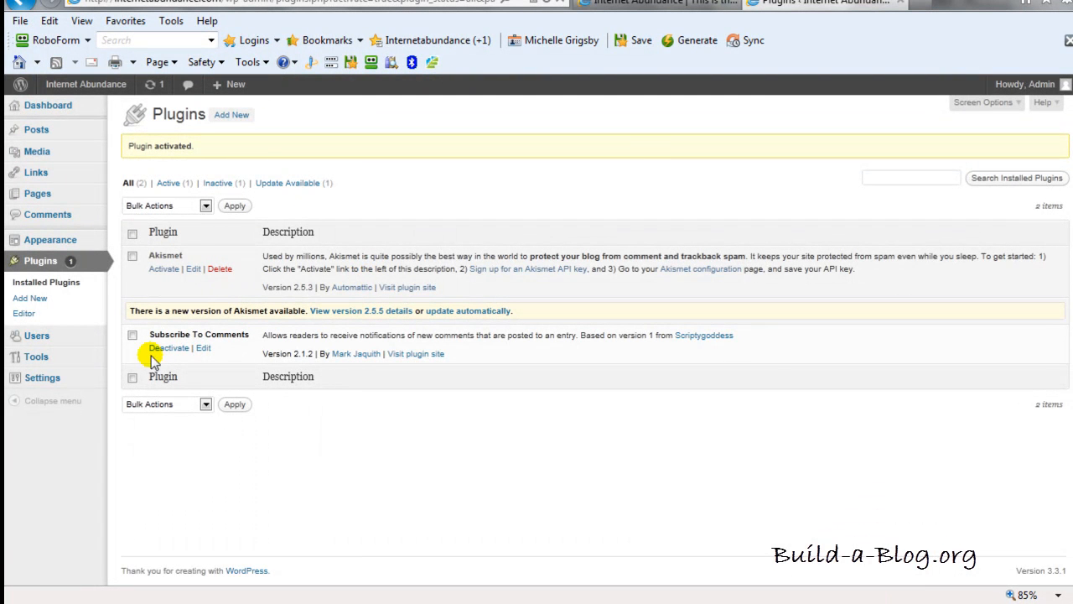
pyautogui.moveTo(355, 354)
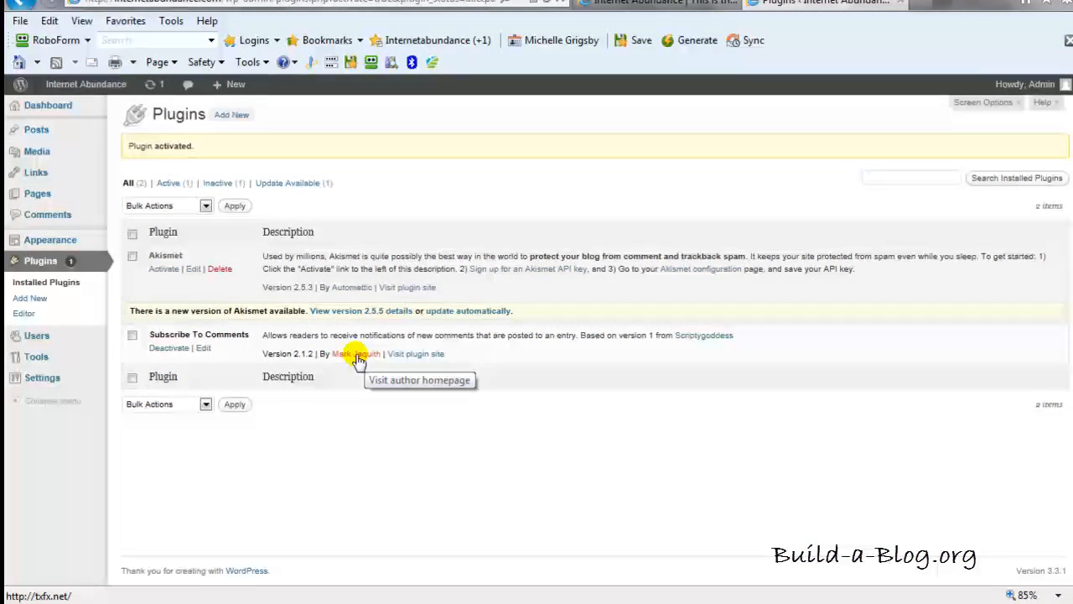
pyautogui.moveTo(406, 351)
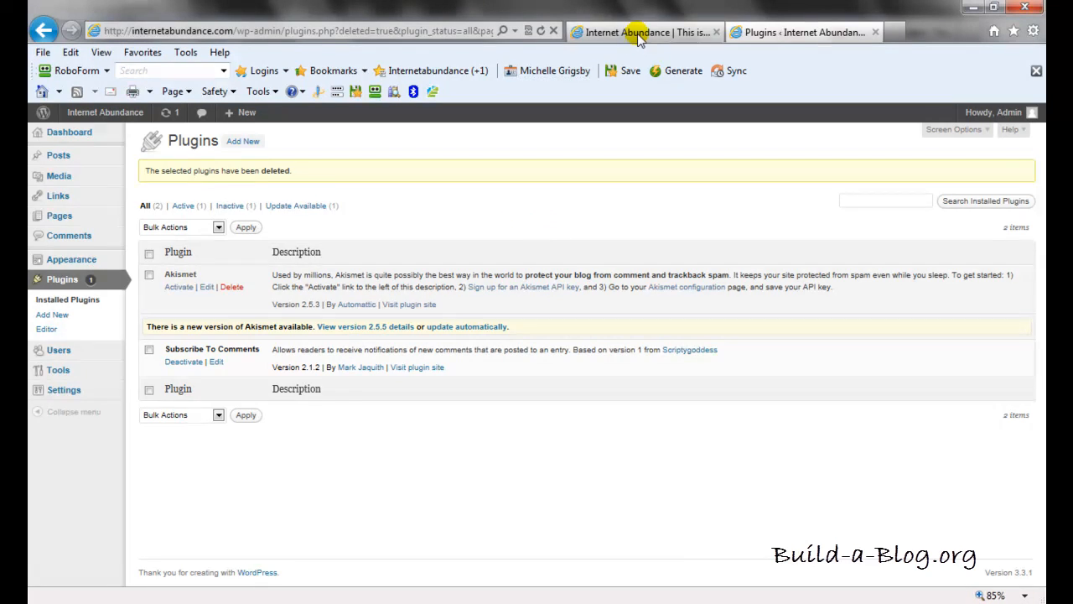
# - Log out via the Howdy, Admin menu and go back to the Internet Abundance home page
pyautogui.click(651, 31)
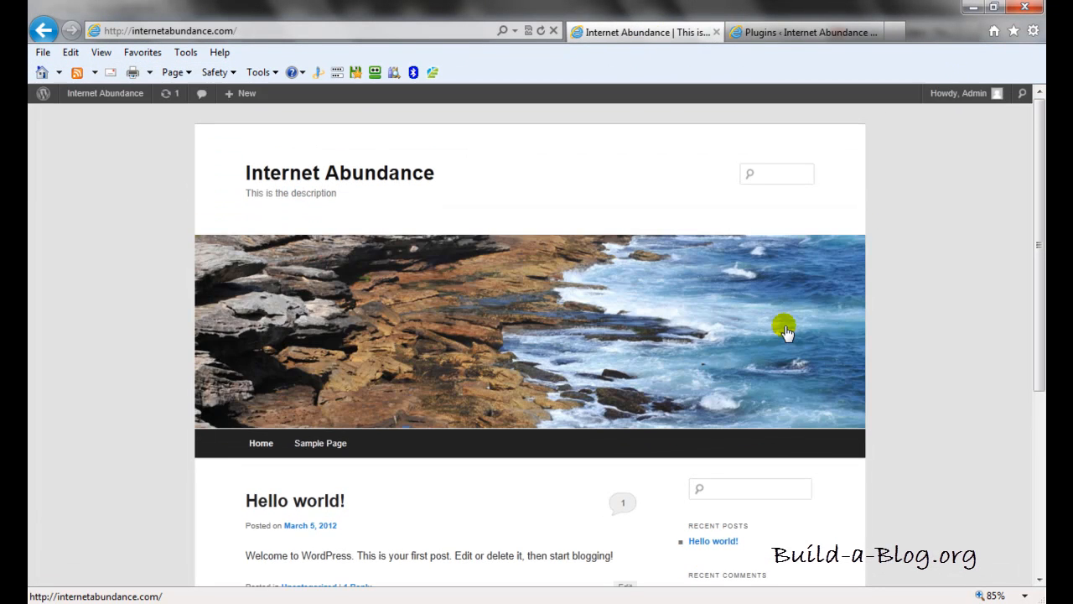
pyautogui.click(959, 94)
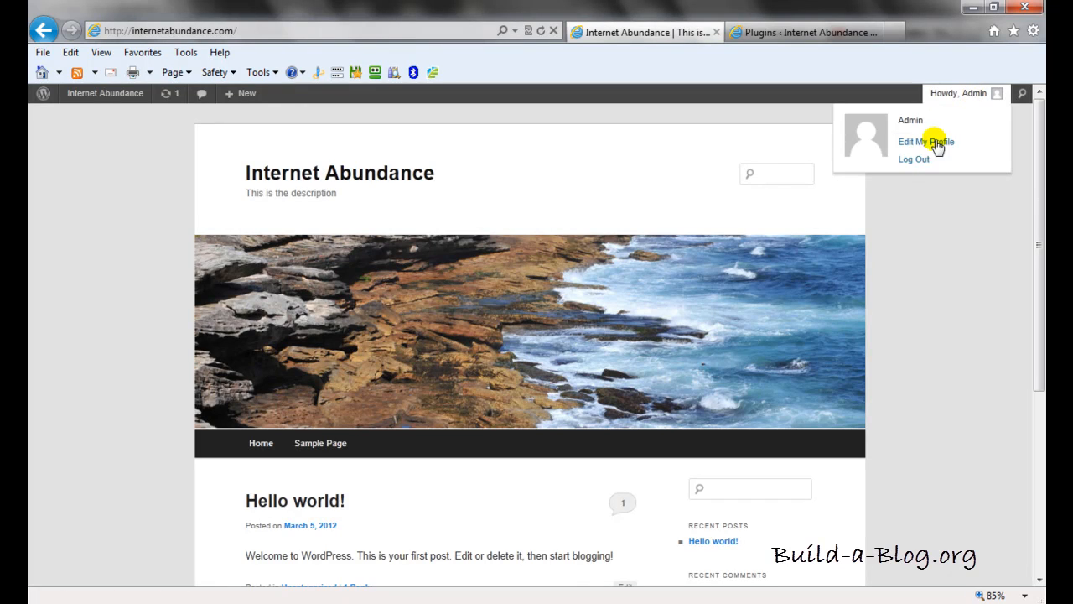
pyautogui.click(913, 159)
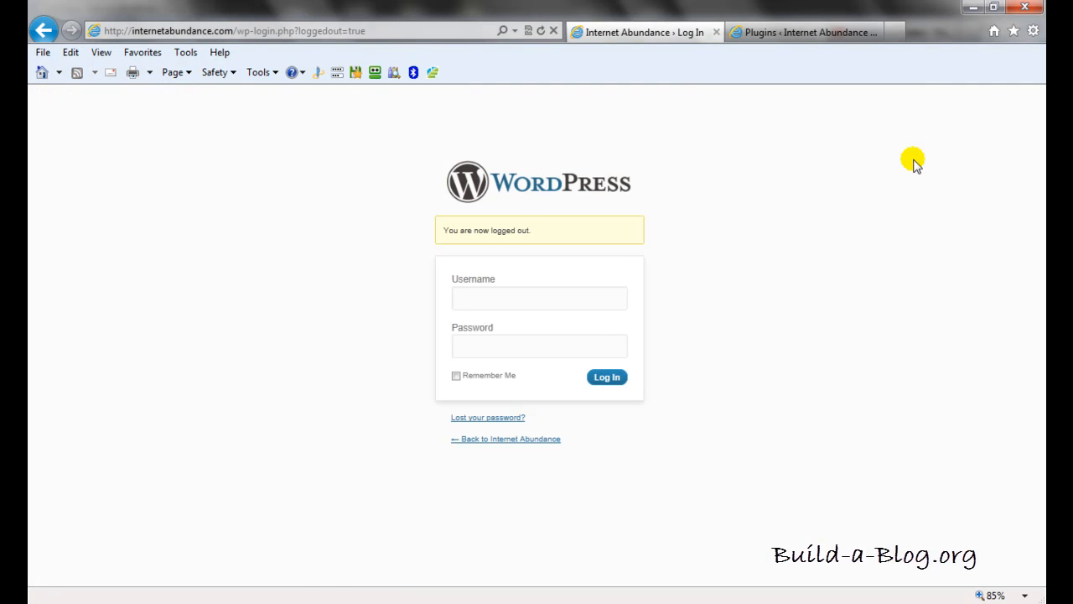
pyautogui.click(235, 27)
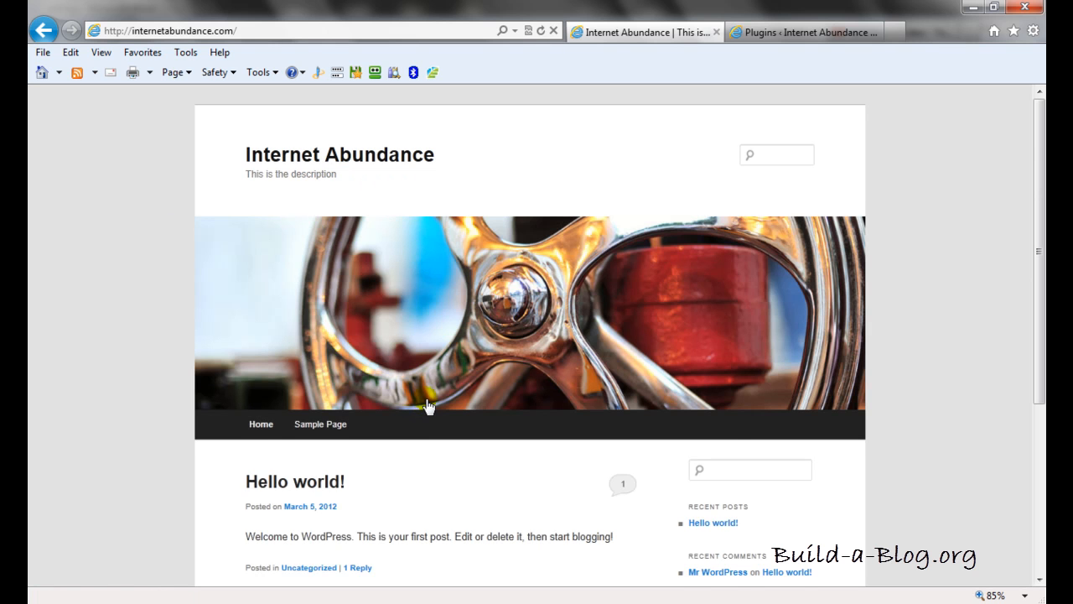
# - Open the Hello world! post and scroll down to its Leave a Reply comment form
pyautogui.scroll(-3)
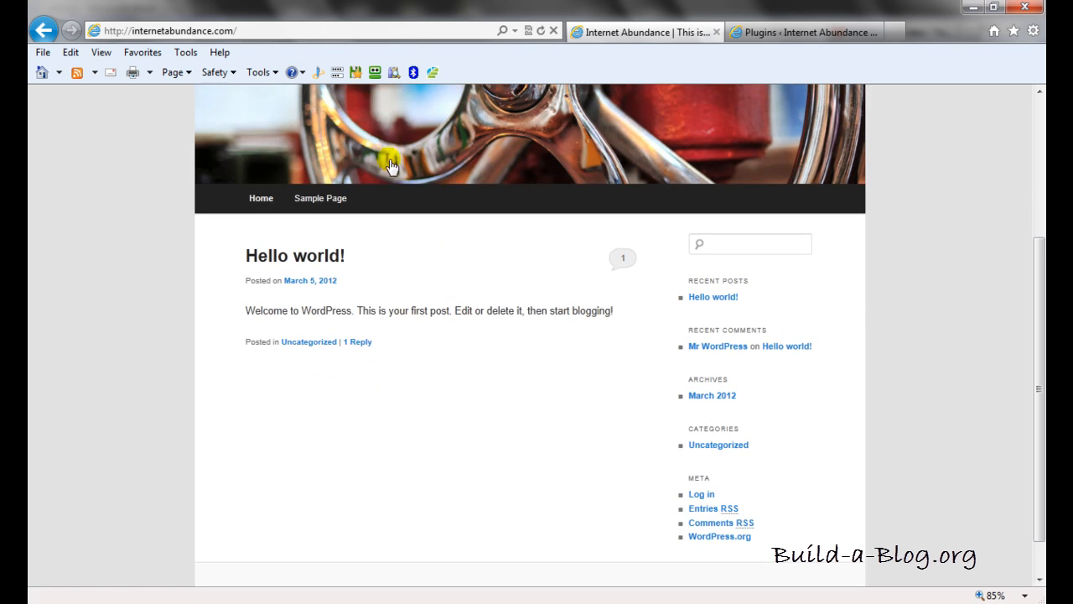
pyautogui.moveTo(305, 262)
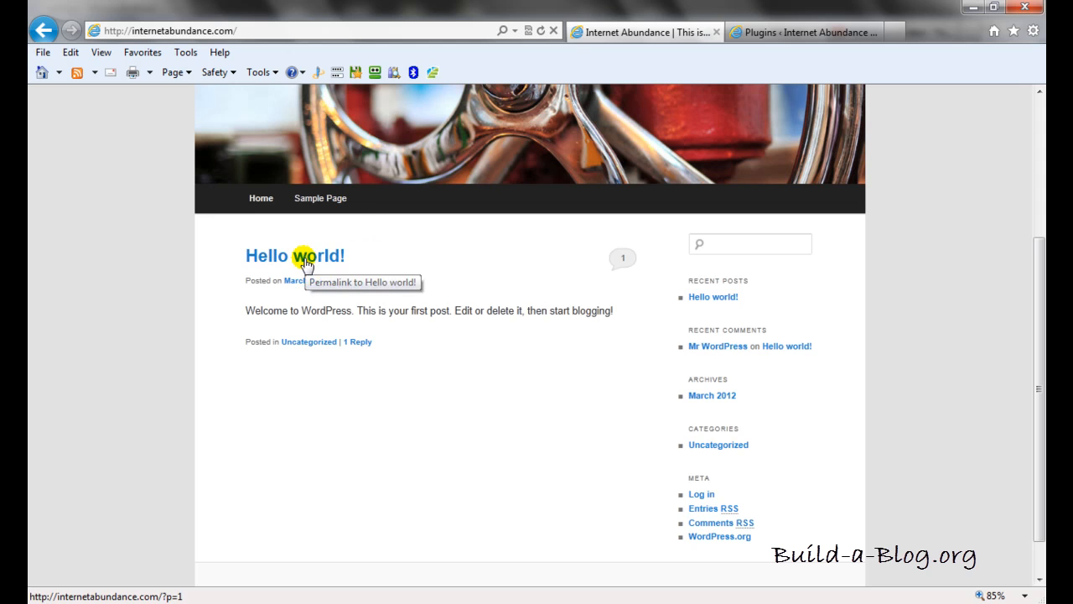
pyautogui.moveTo(302, 262)
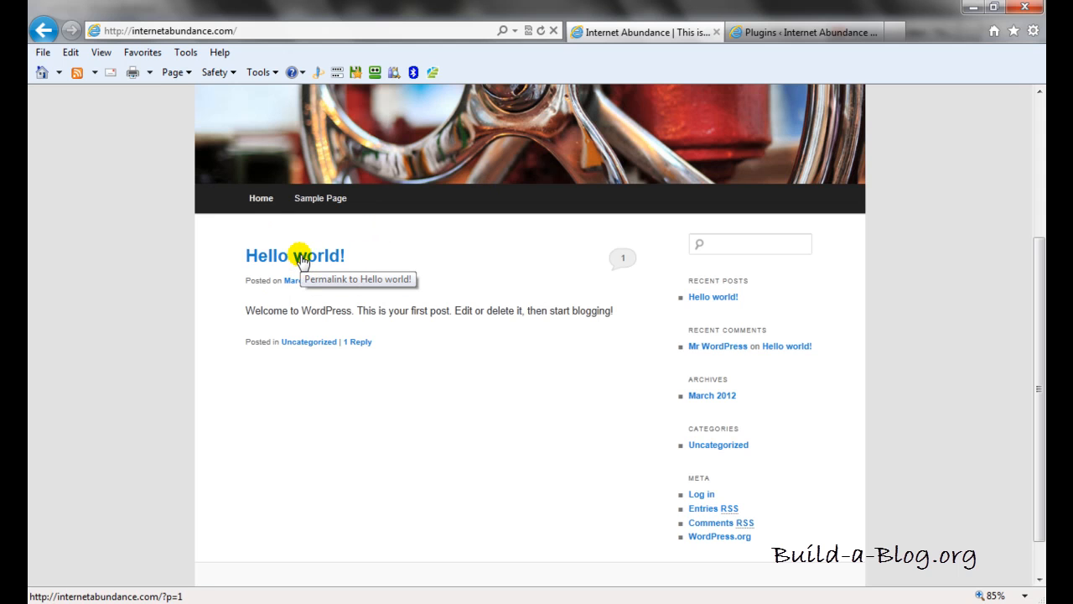
pyautogui.click(295, 255)
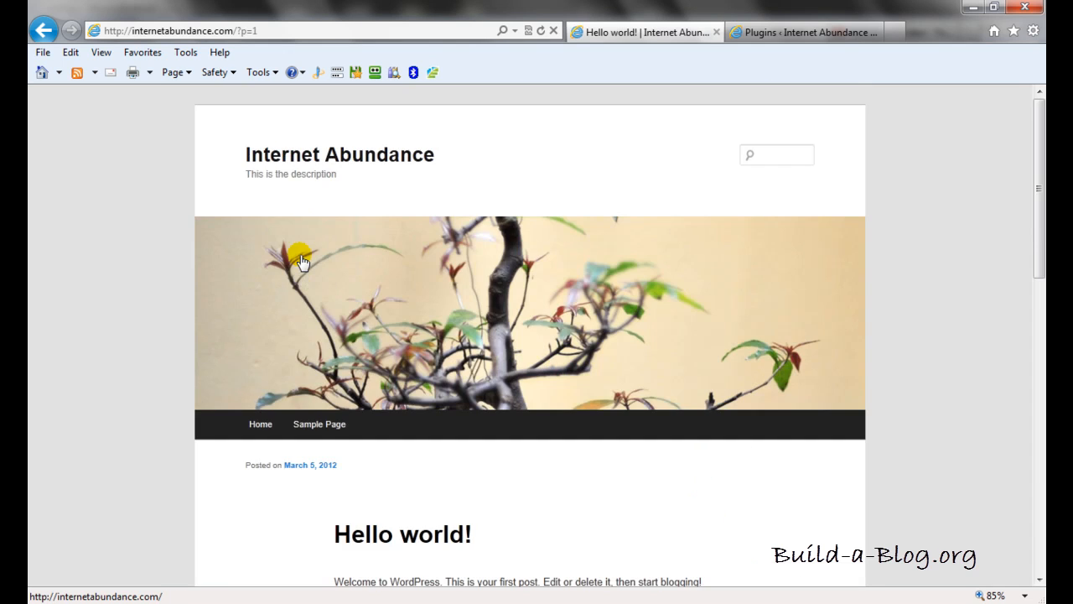
pyautogui.scroll(-3)
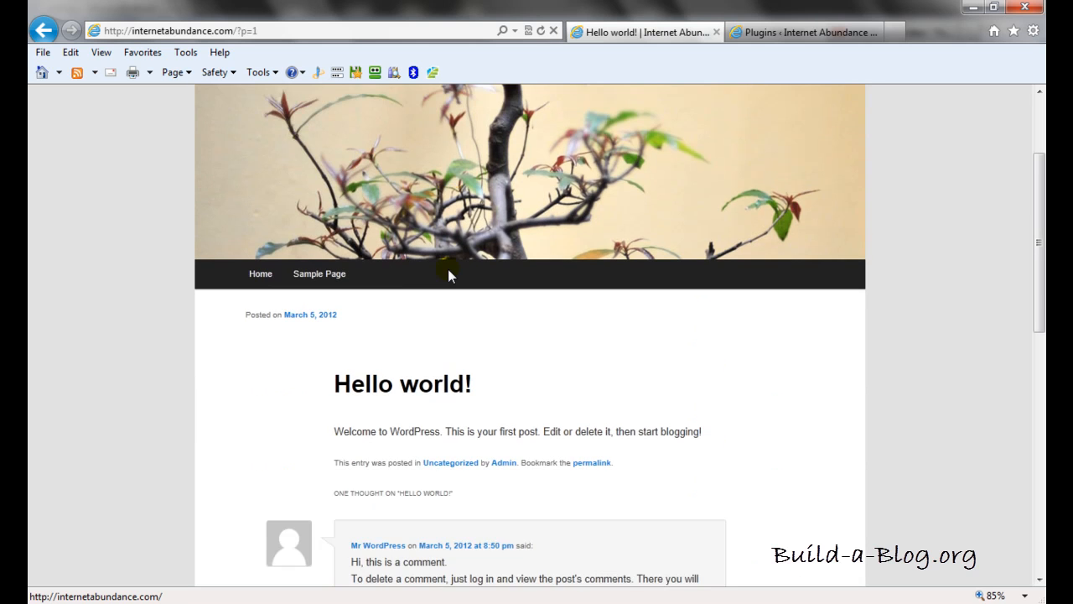
pyautogui.scroll(-3)
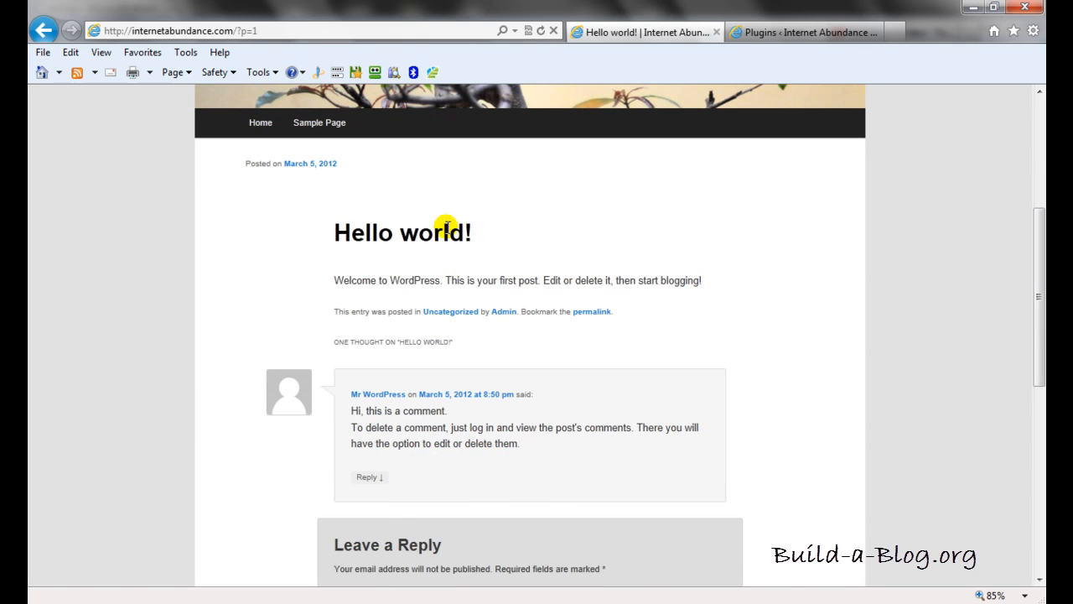
pyautogui.scroll(-3)
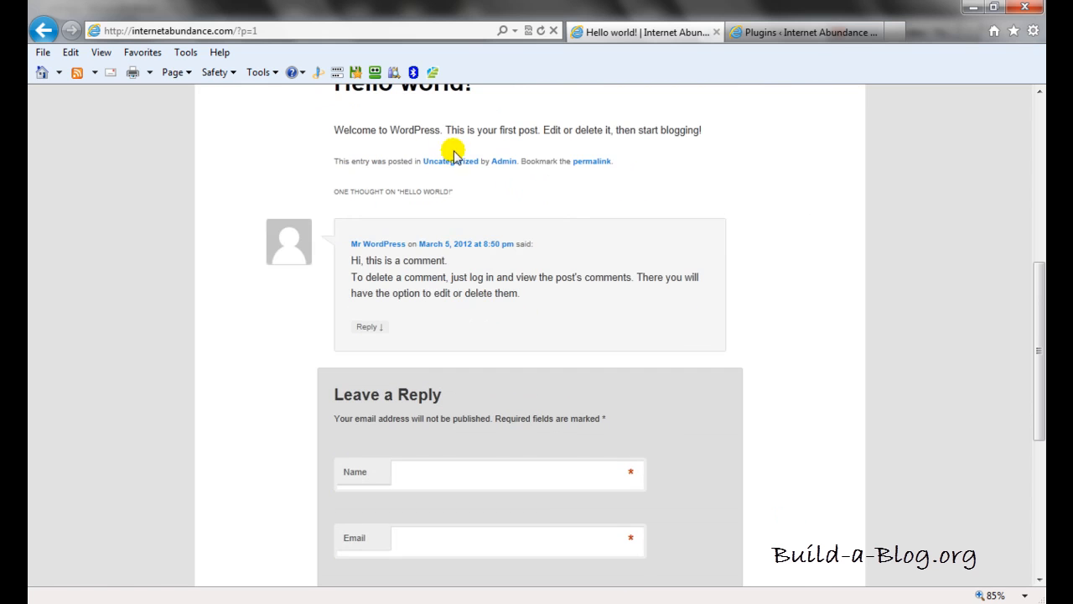
pyautogui.scroll(-3)
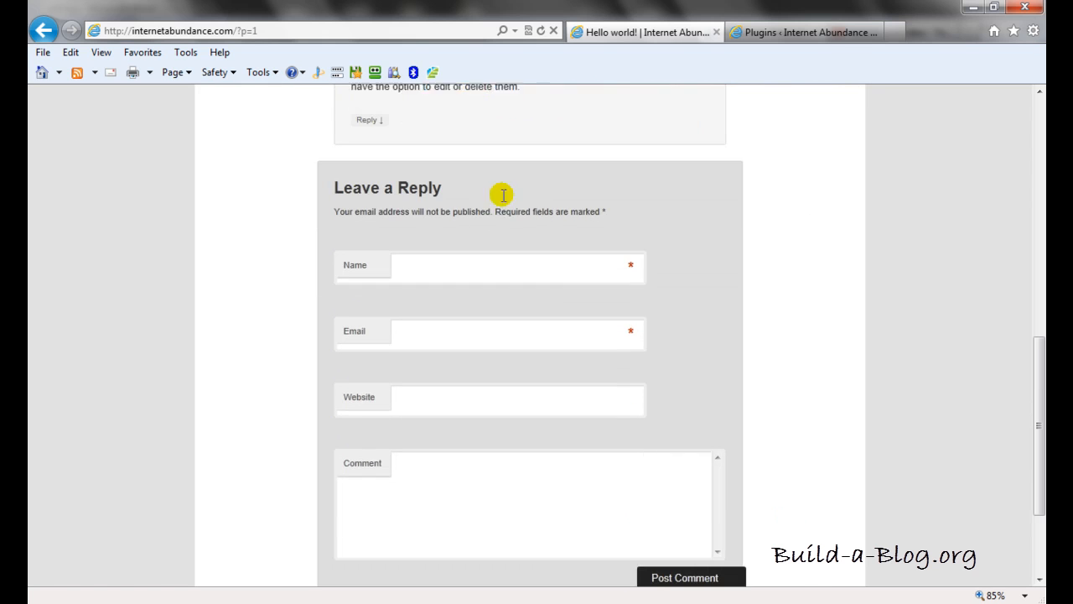
pyautogui.scroll(-3)
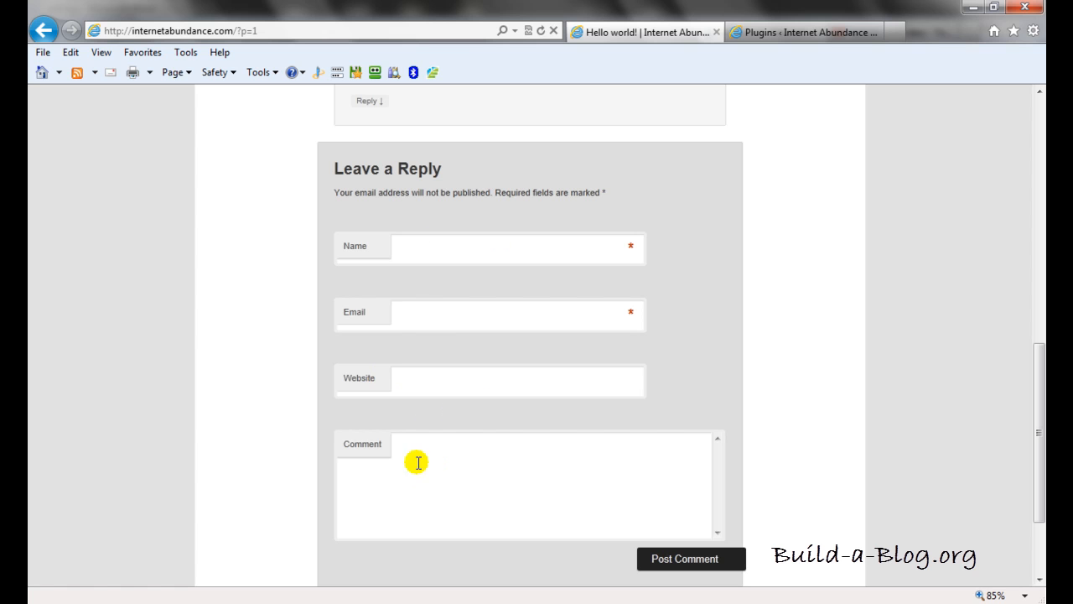
pyautogui.scroll(-3)
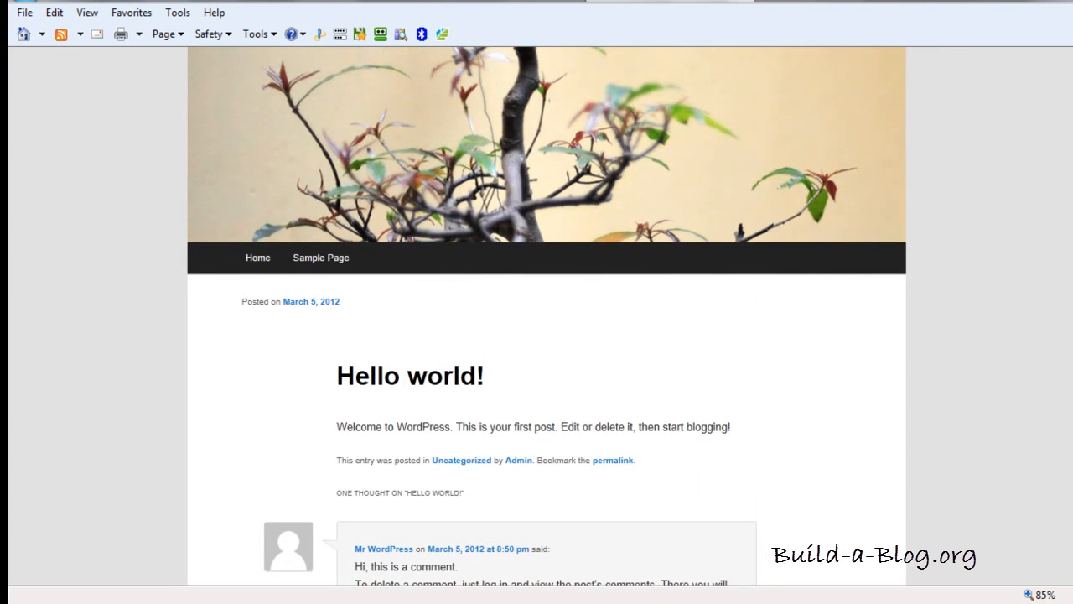
pyautogui.moveTo(941, 244)
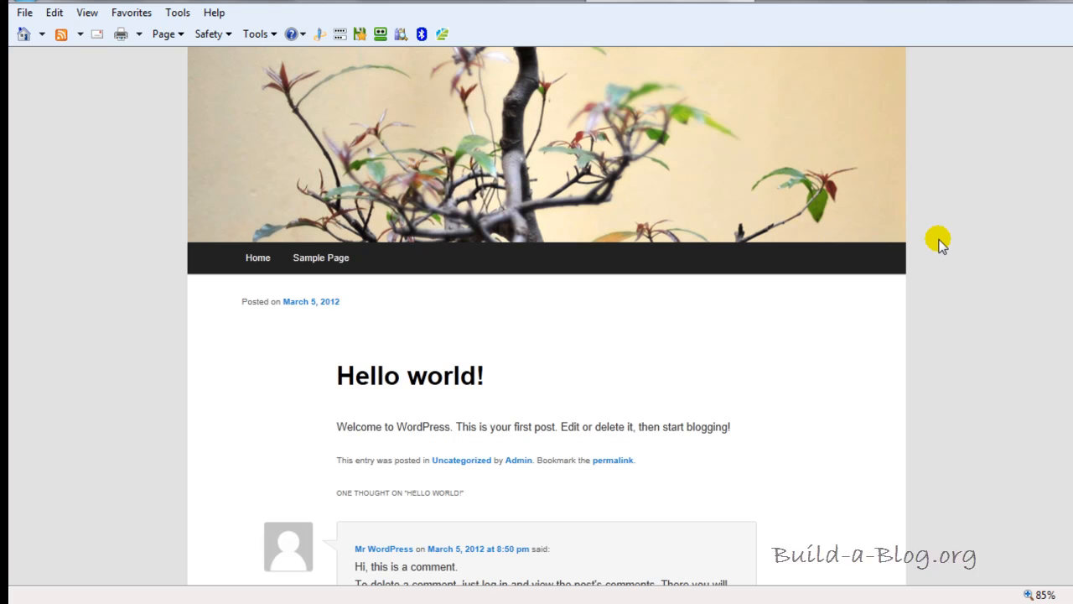